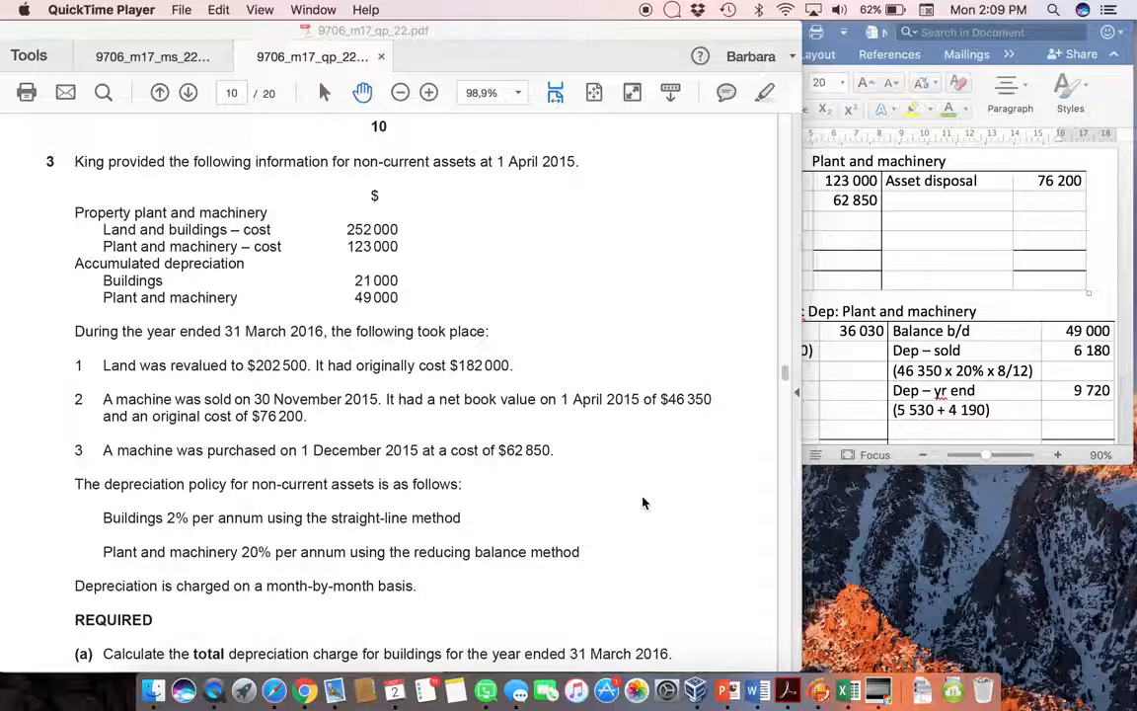
{"action": "mouse_move", "coordinate": [56, 536]}
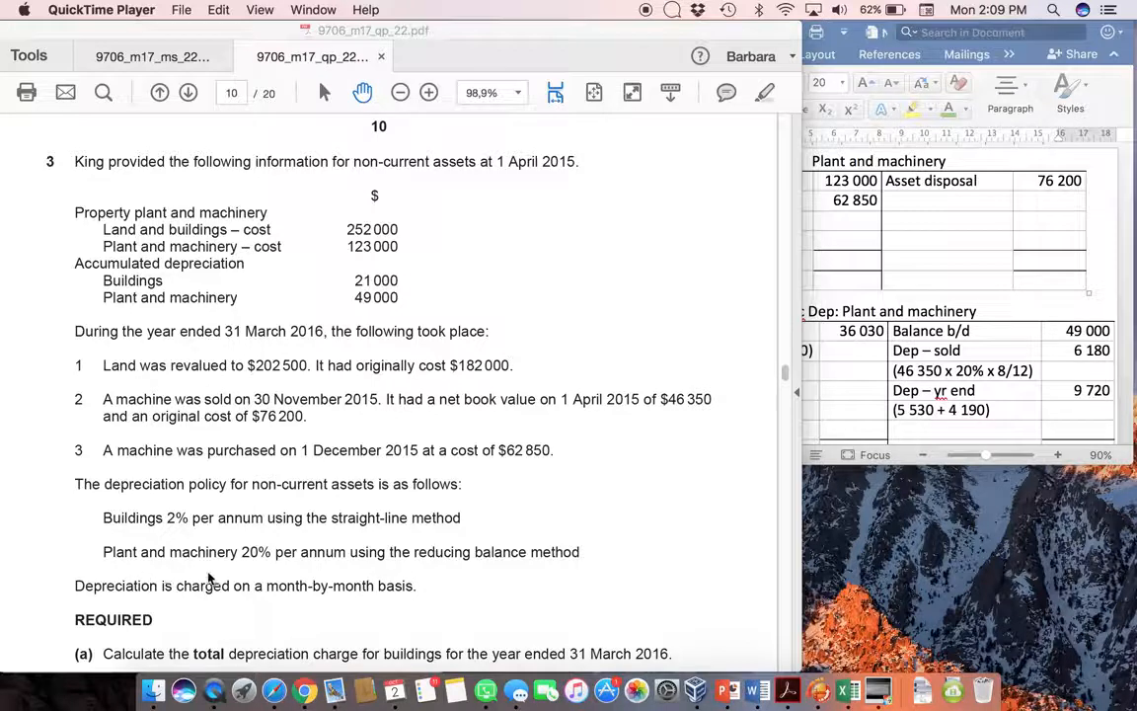
{"action": "mouse_move", "coordinate": [494, 568]}
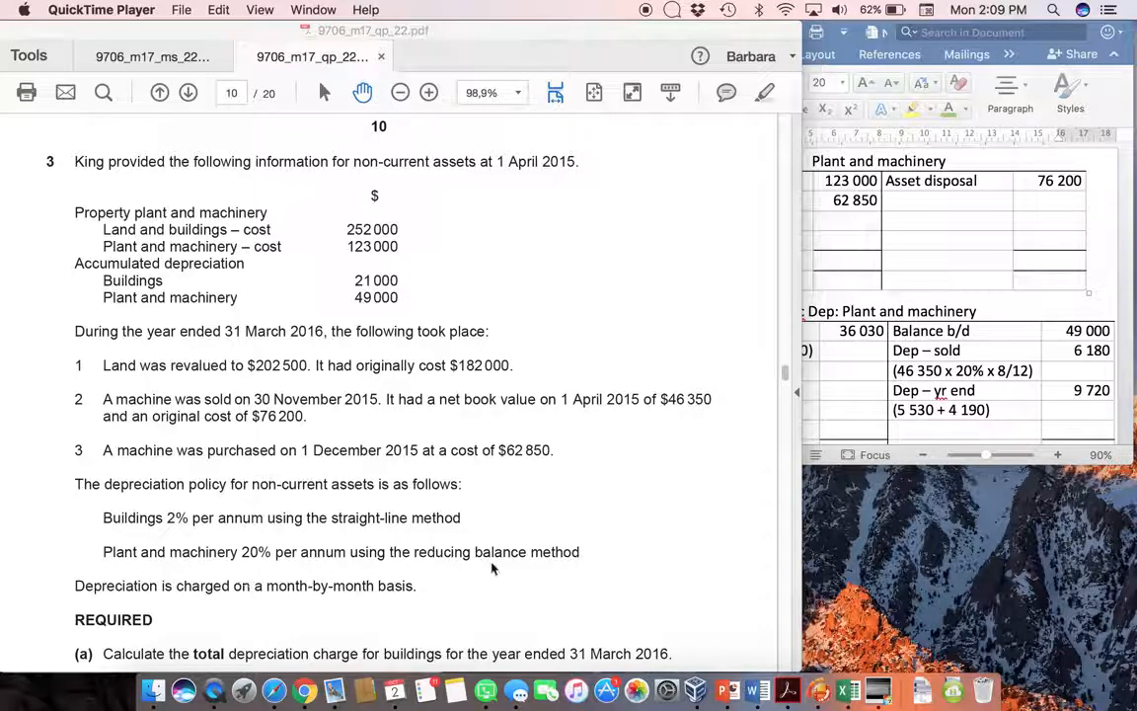
{"action": "mouse_move", "coordinate": [356, 600]}
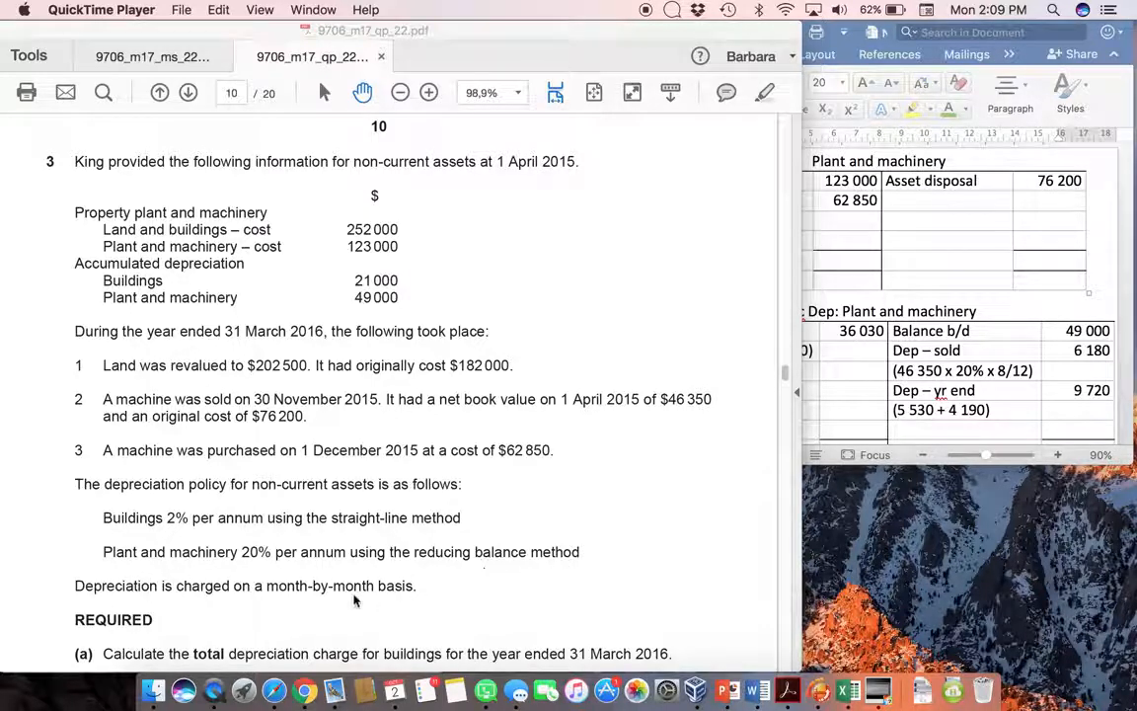
{"action": "mouse_move", "coordinate": [436, 602]}
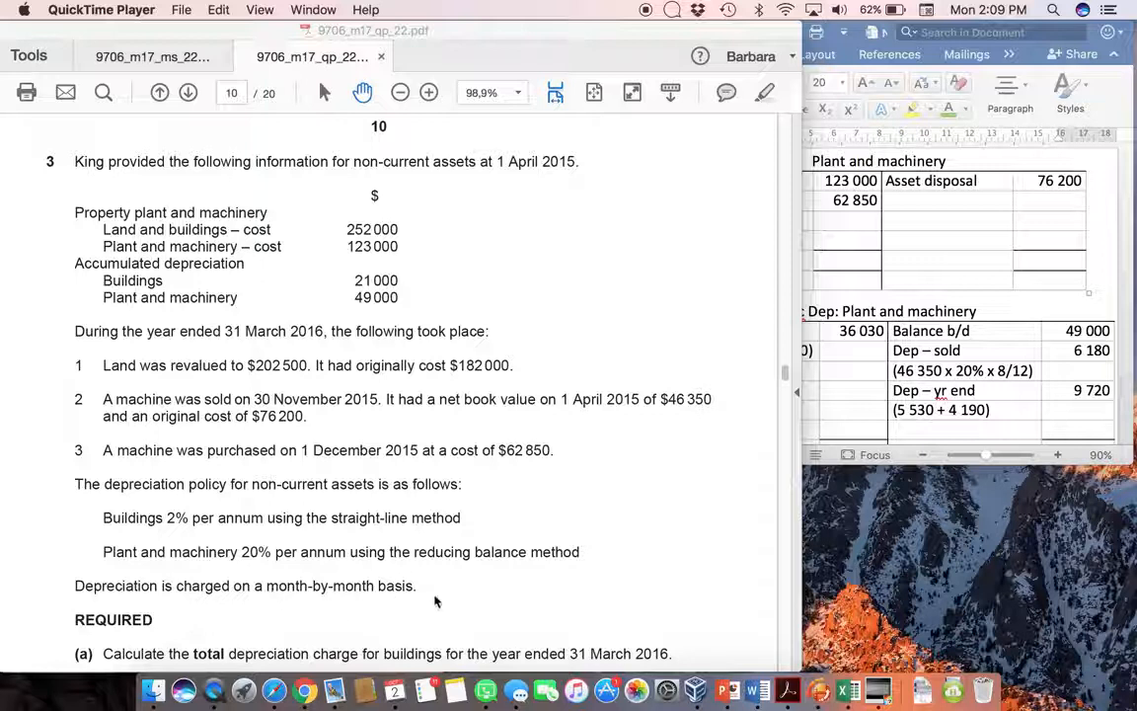
{"action": "mouse_move", "coordinate": [264, 606]}
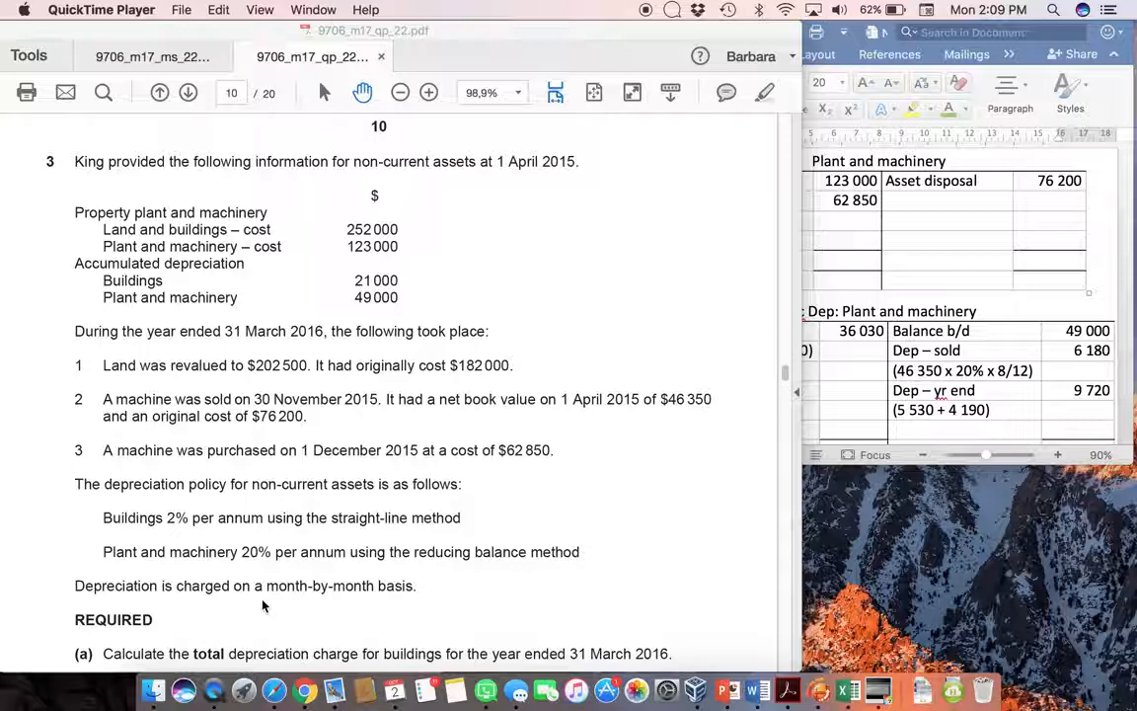
{"action": "mouse_move", "coordinate": [452, 613]}
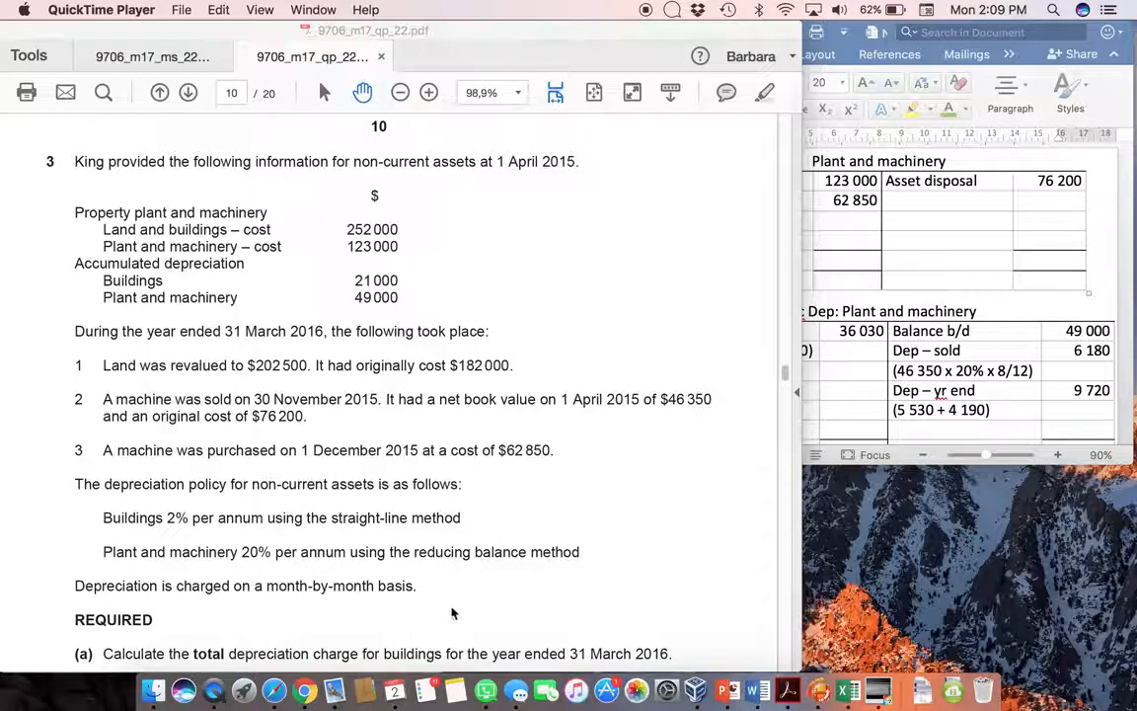
{"action": "mouse_move", "coordinate": [521, 574]}
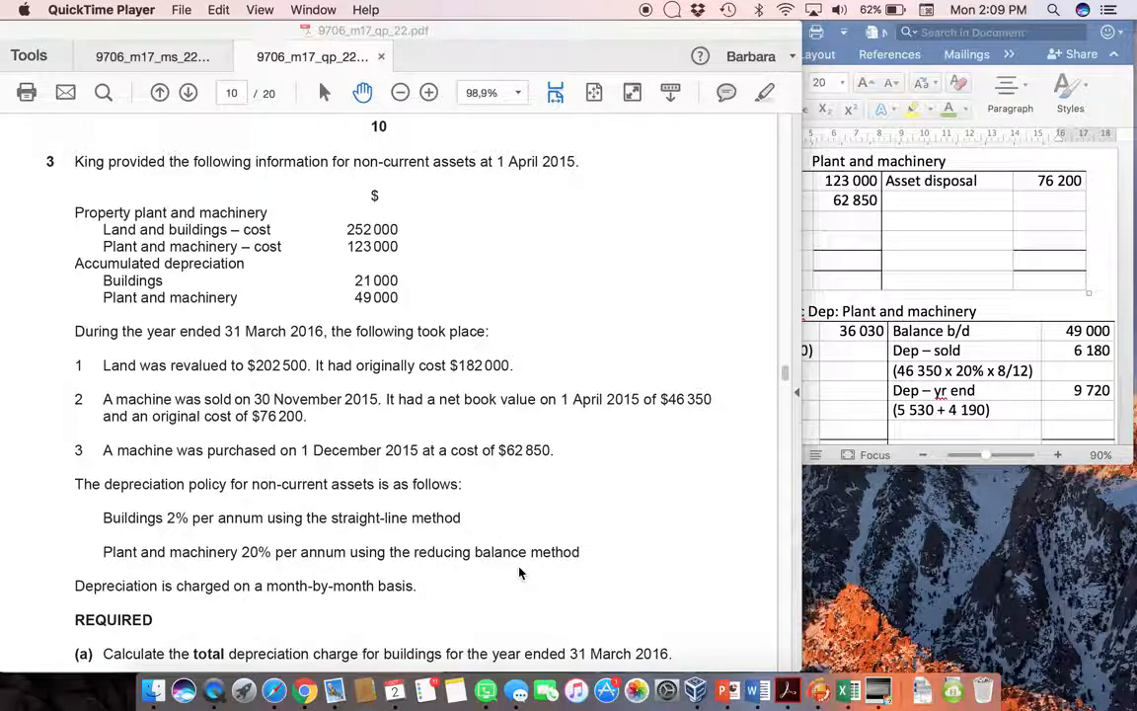
{"action": "mouse_move", "coordinate": [357, 585]}
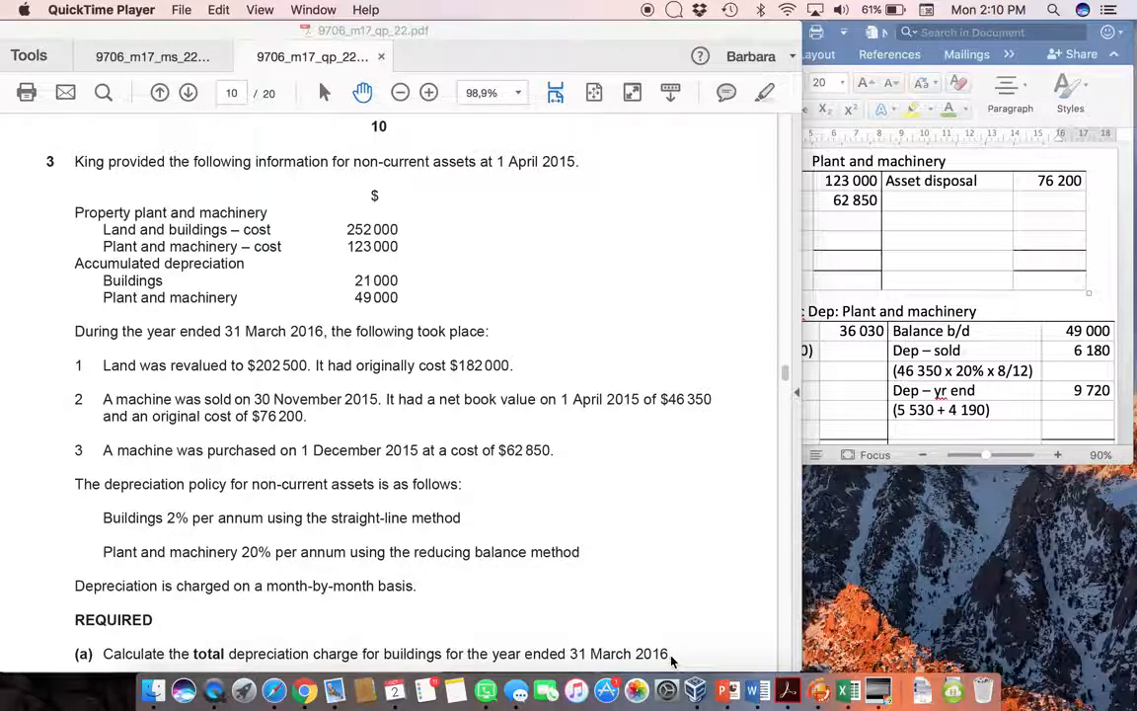
{"action": "mouse_move", "coordinate": [513, 228]}
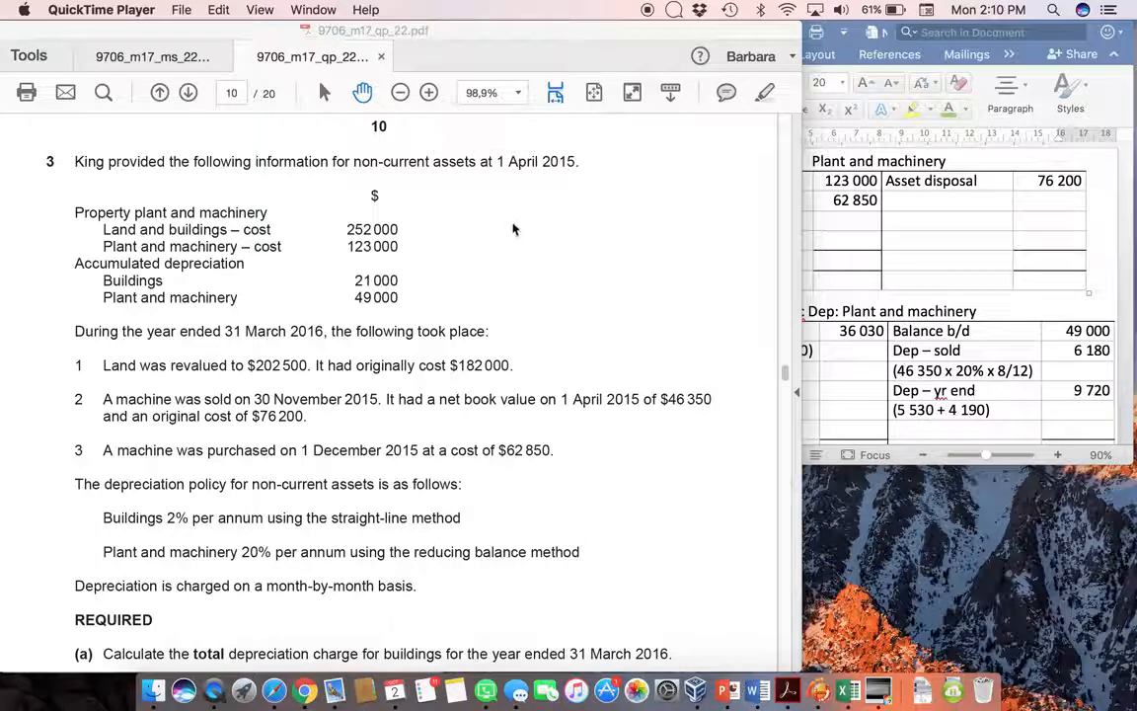
{"action": "mouse_move", "coordinate": [81, 230]}
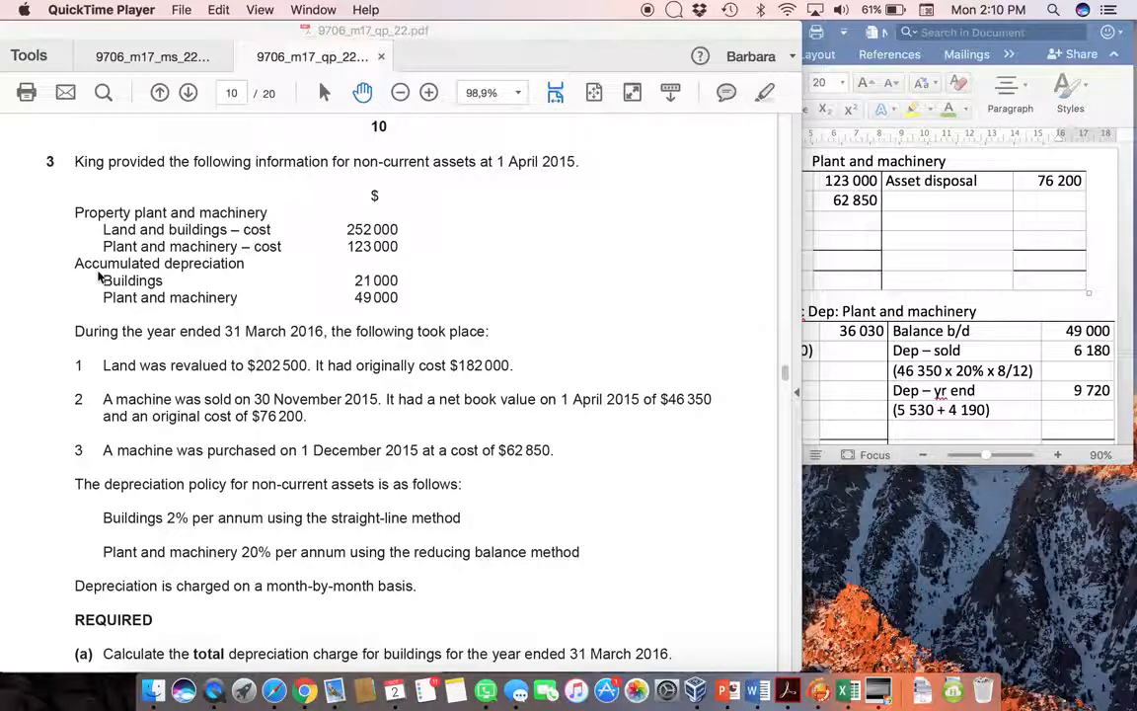
{"action": "mouse_move", "coordinate": [414, 289]}
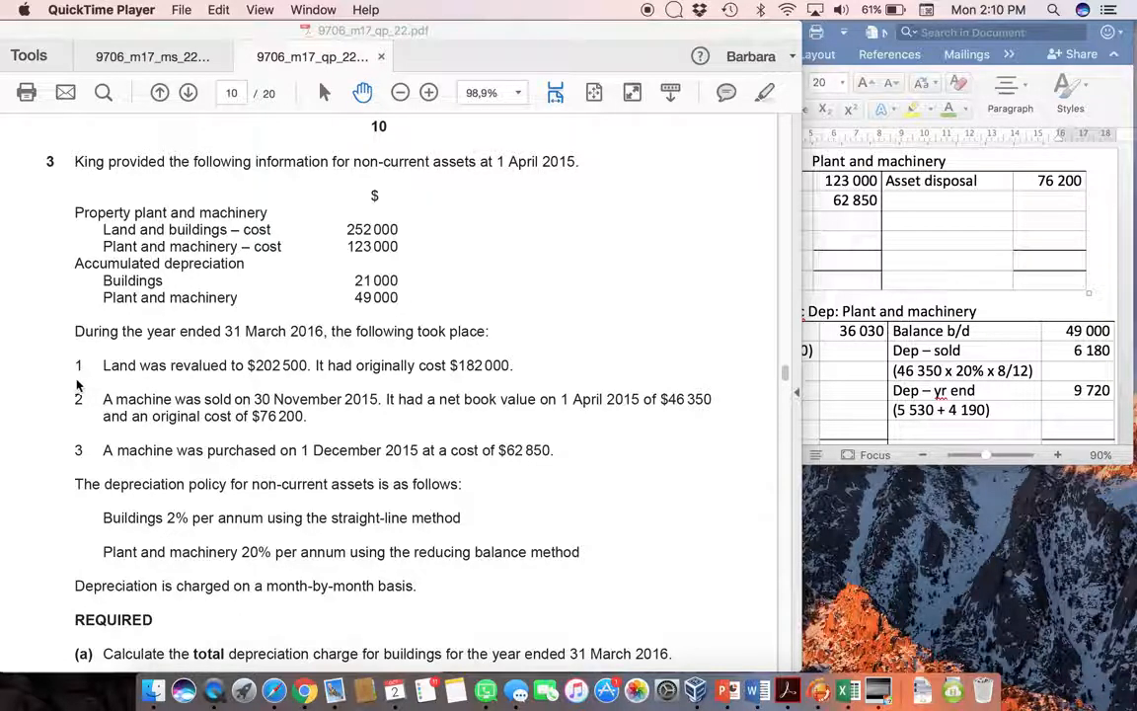
{"action": "mouse_move", "coordinate": [61, 384]}
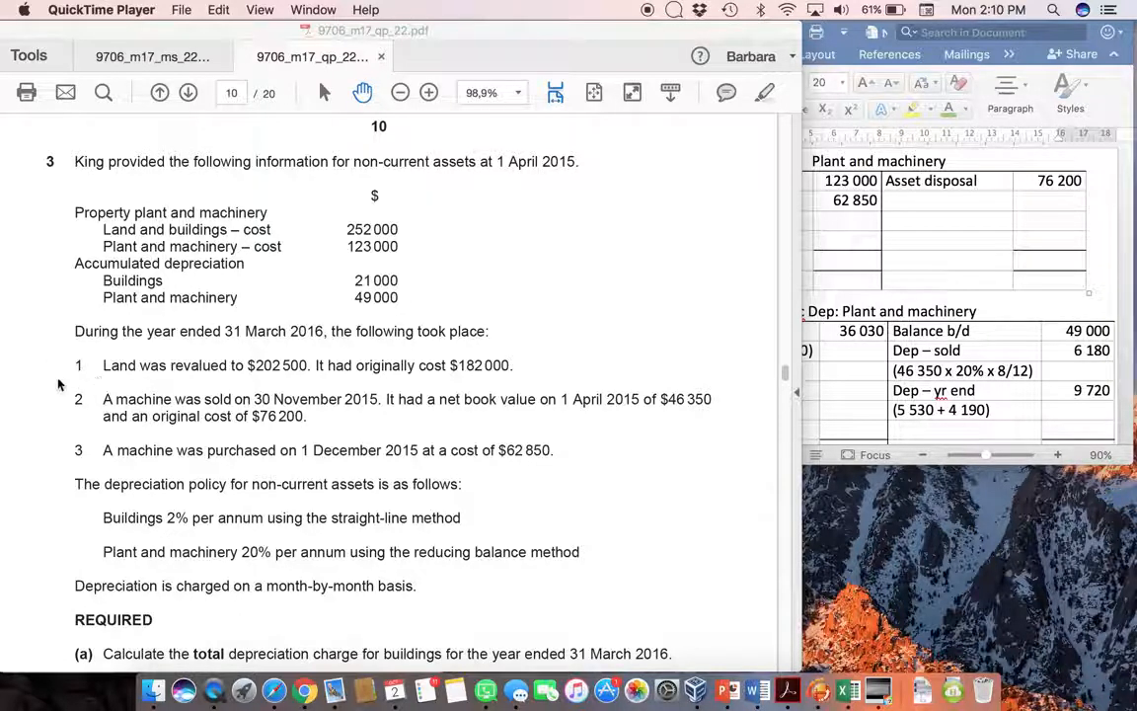
{"action": "mouse_move", "coordinate": [176, 384]}
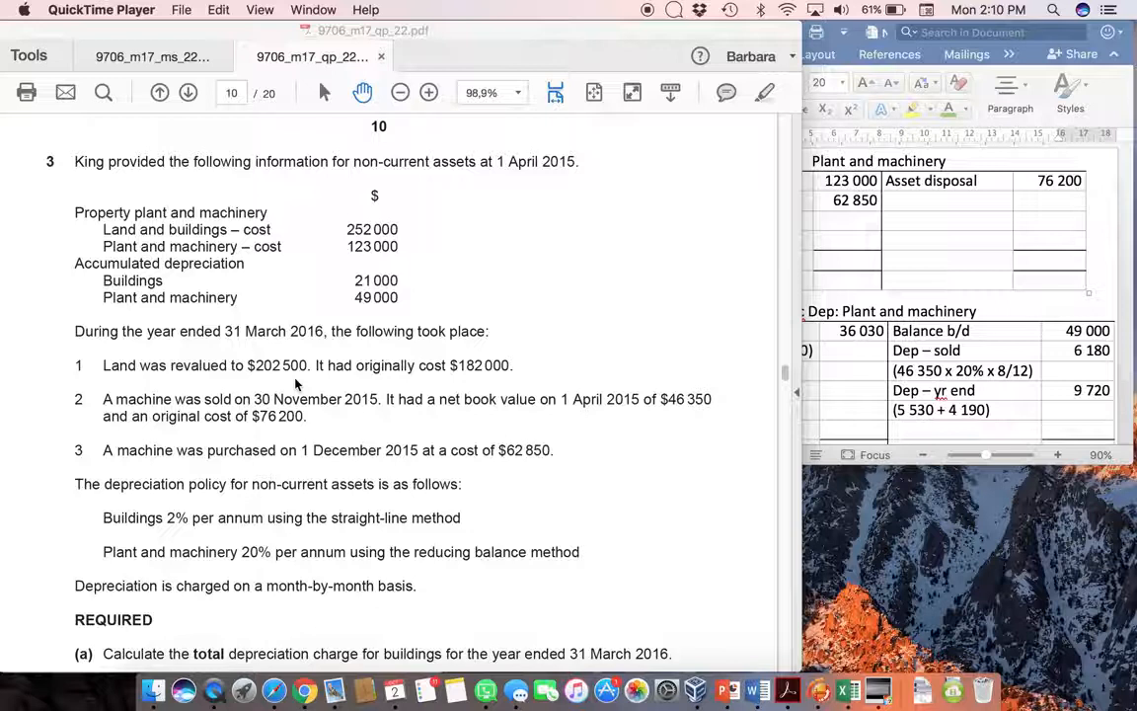
{"action": "mouse_move", "coordinate": [506, 375]}
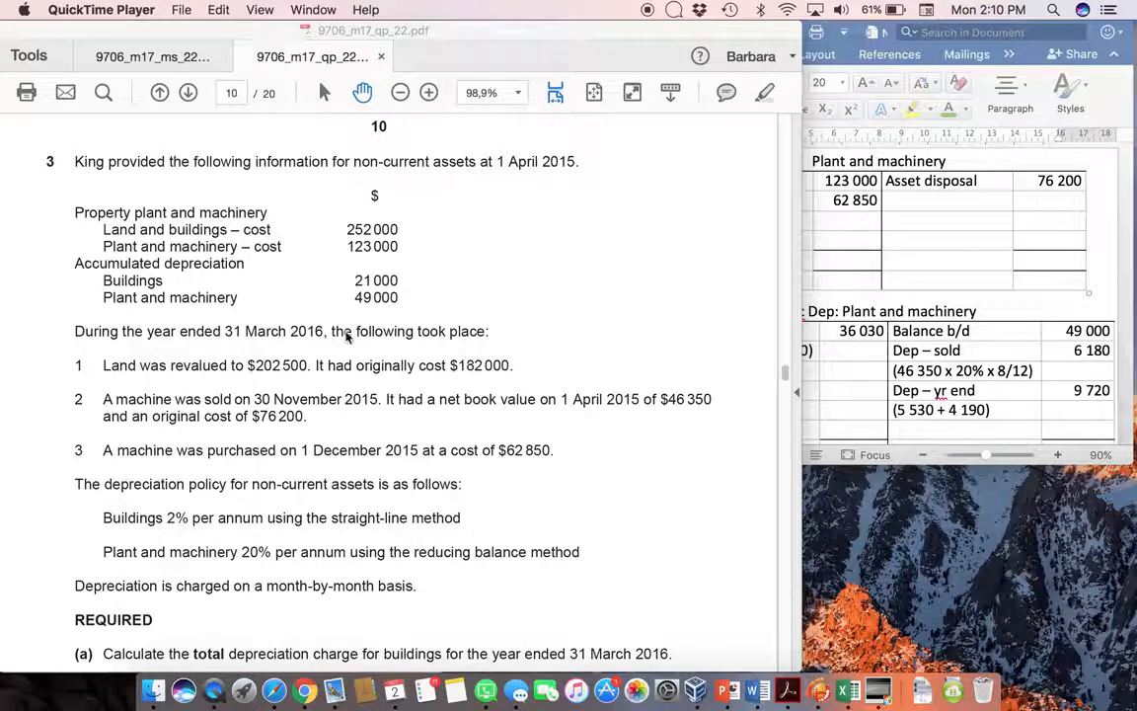
{"action": "mouse_move", "coordinate": [484, 358]}
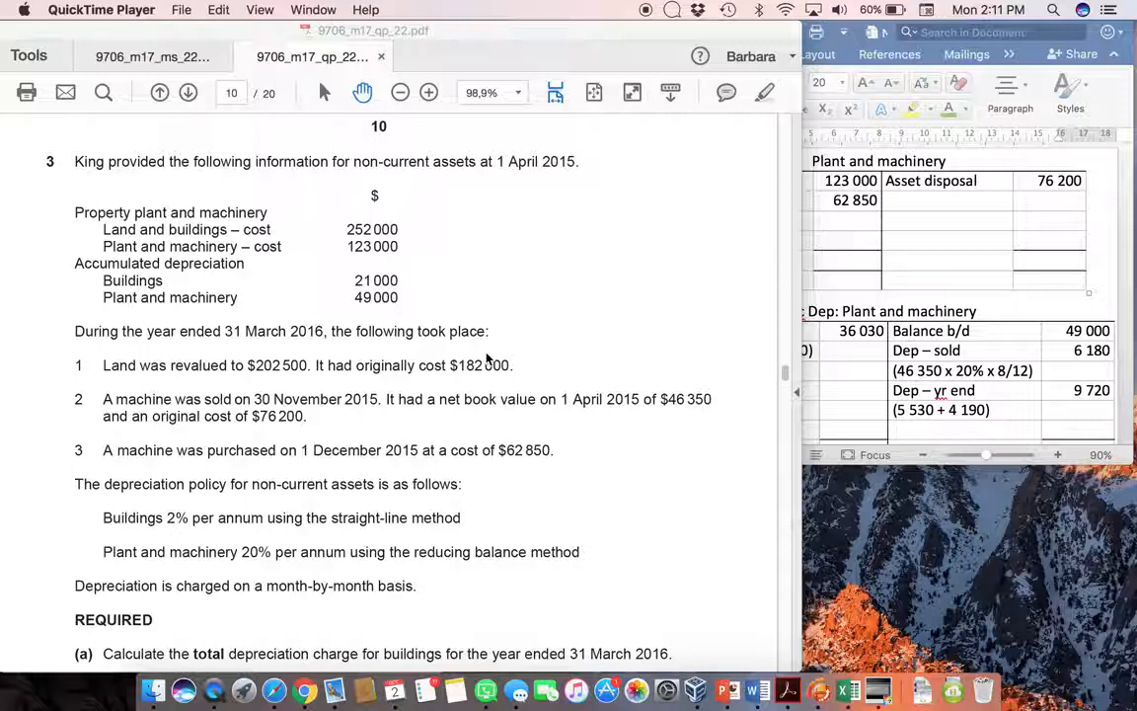
Step: Show page 7 of the 9706_m17_ms_22 mark scheme with the question 3 answers
{"action": "left_click", "coordinate": [149, 56]}
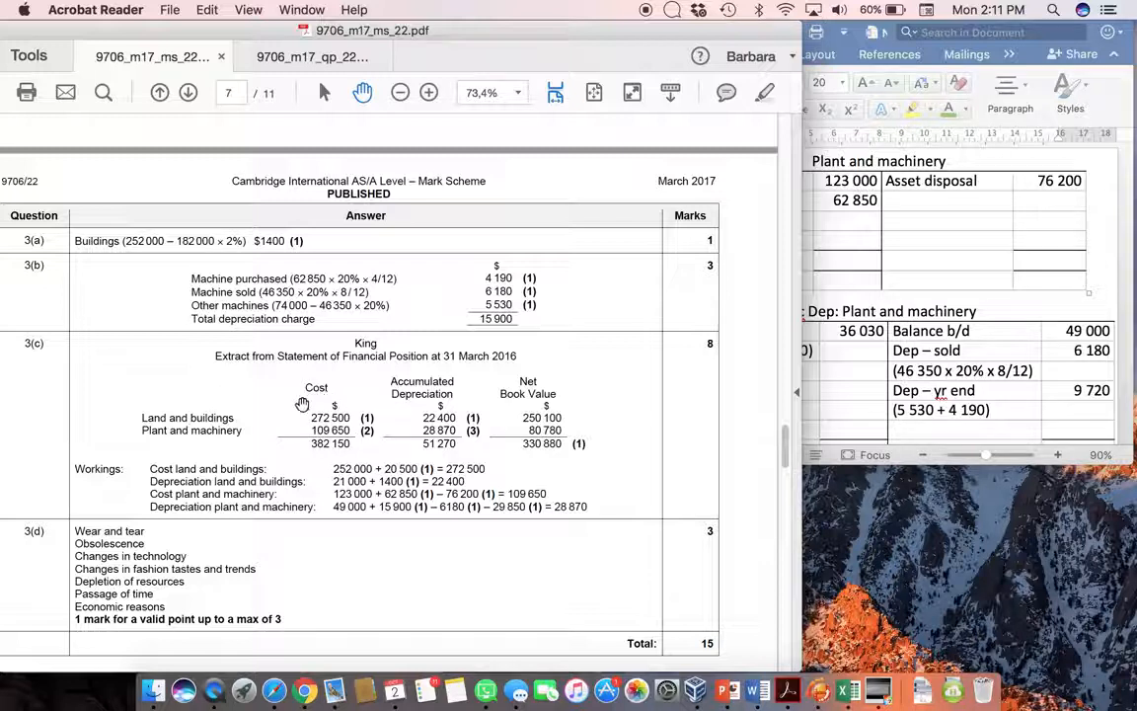
{"action": "mouse_move", "coordinate": [291, 409]}
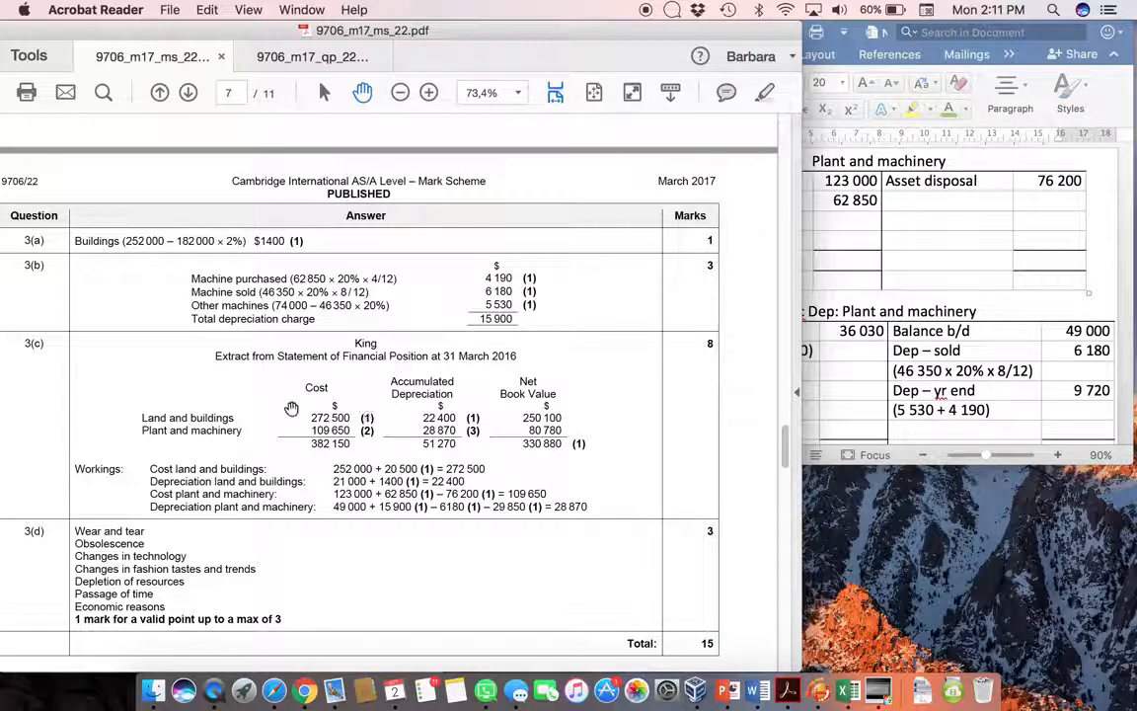
{"action": "mouse_move", "coordinate": [319, 460]}
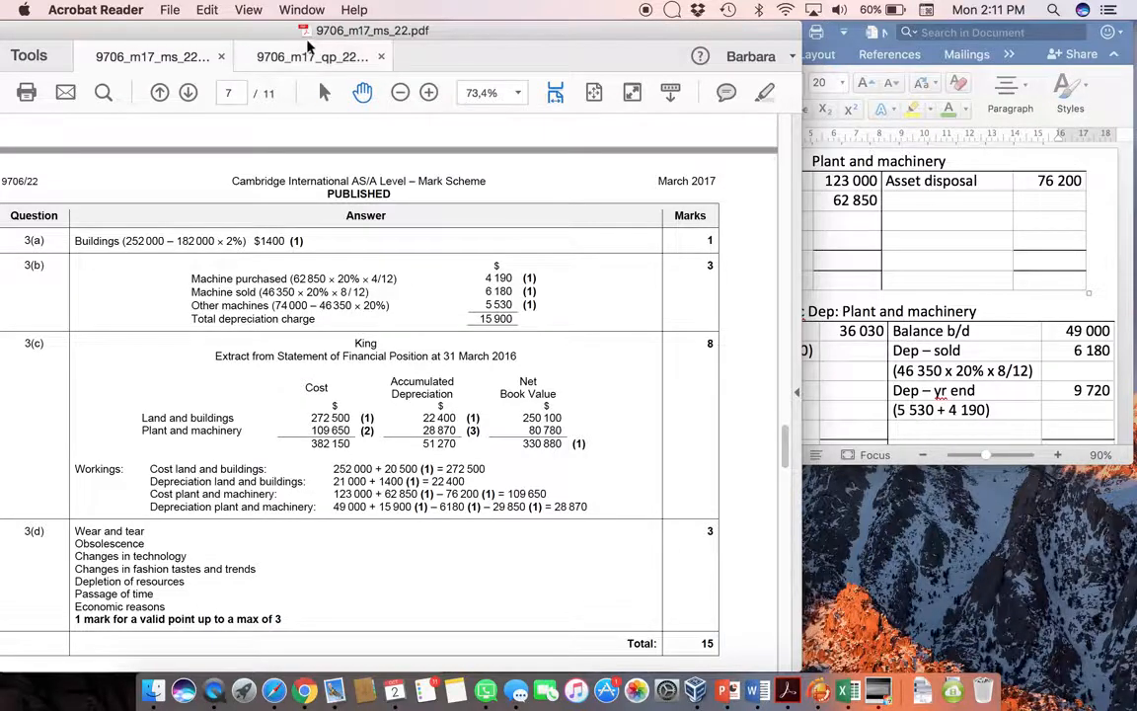
Step: Return to question 3 on page 10 of the 9706_m17_qp_22 question paper
{"action": "left_click", "coordinate": [311, 56]}
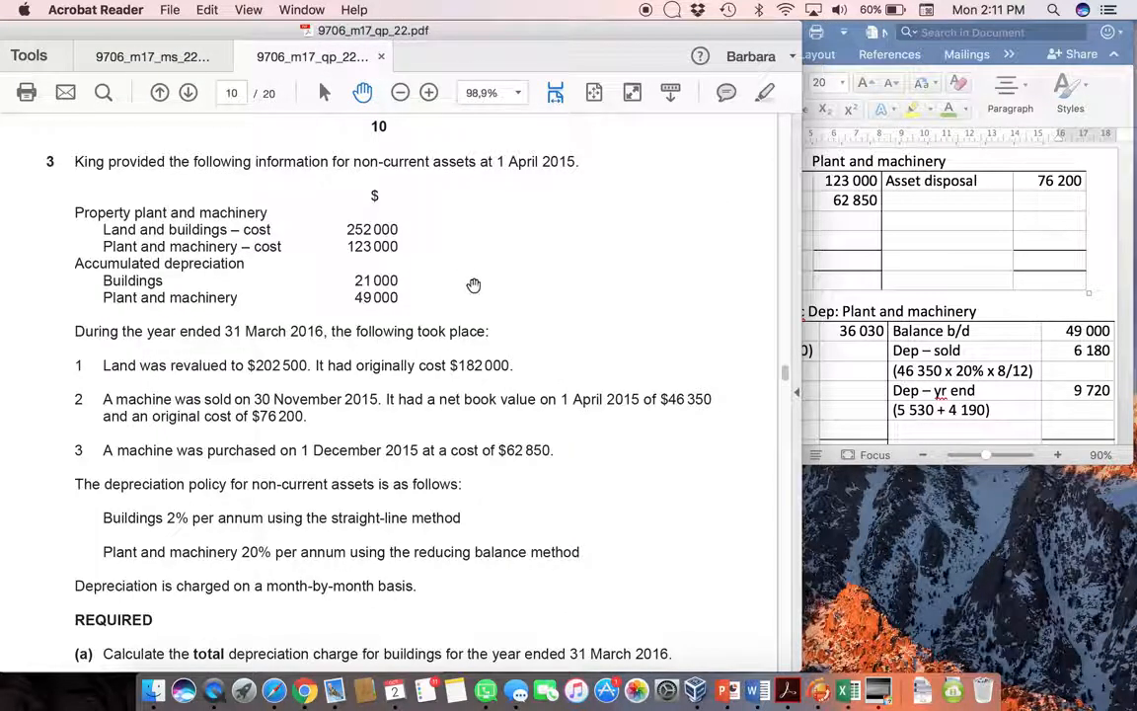
{"action": "mouse_move", "coordinate": [412, 208]}
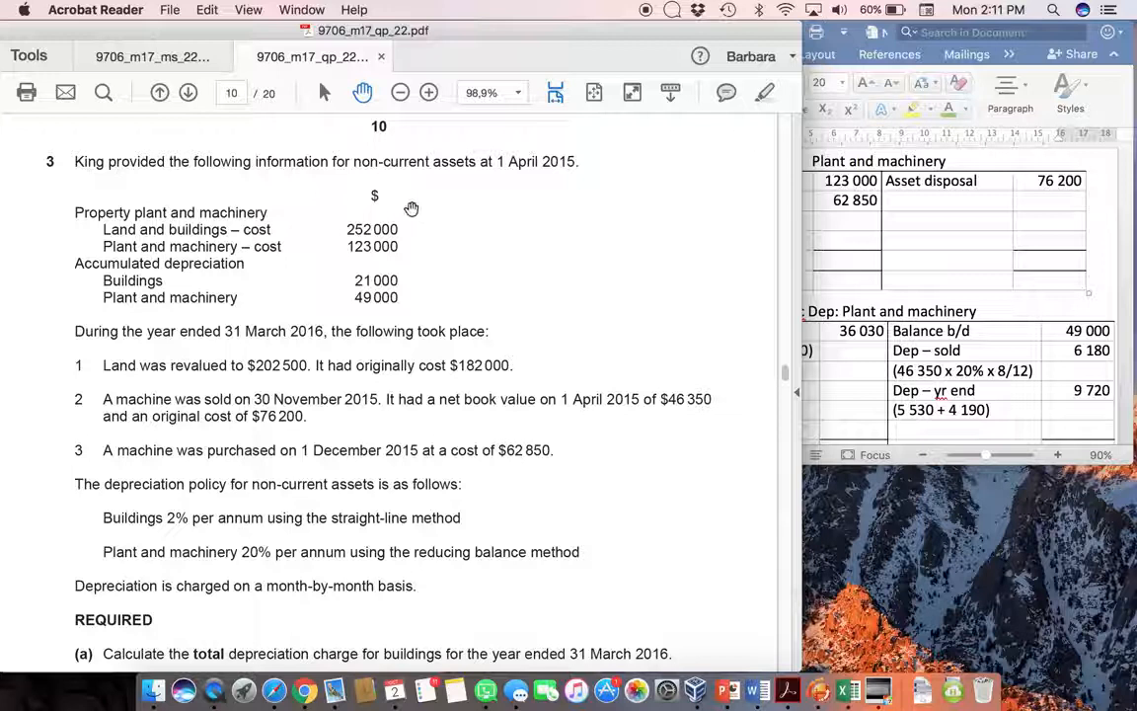
{"action": "mouse_move", "coordinate": [409, 245]}
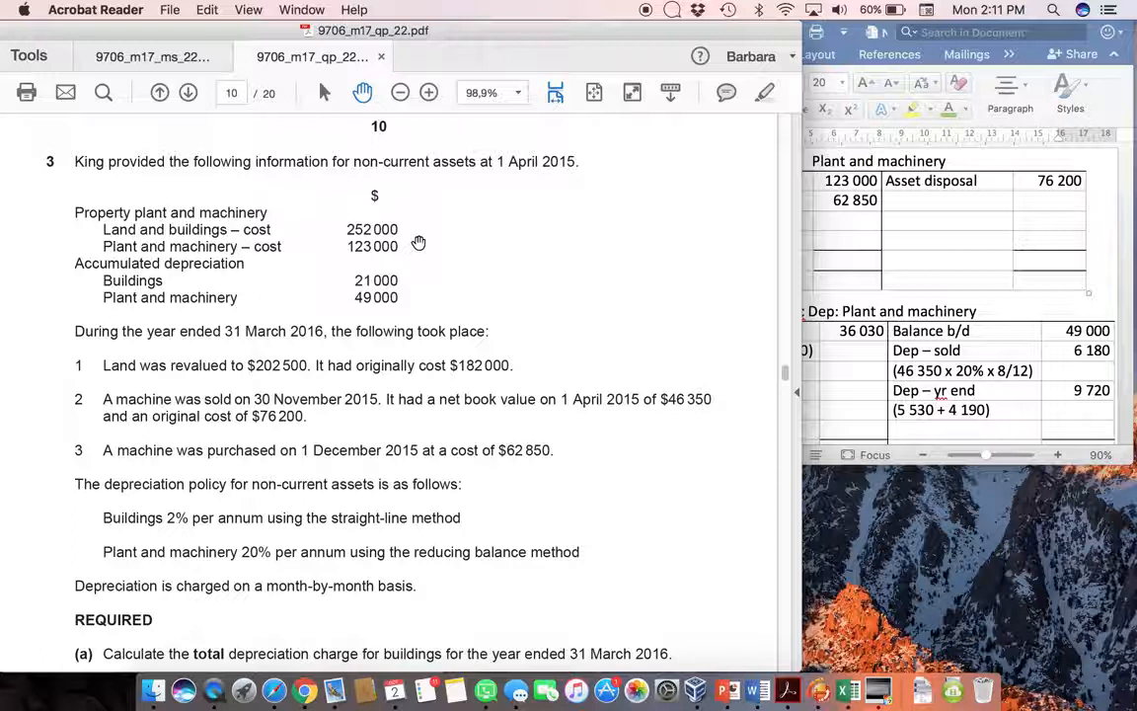
{"action": "mouse_move", "coordinate": [393, 340]}
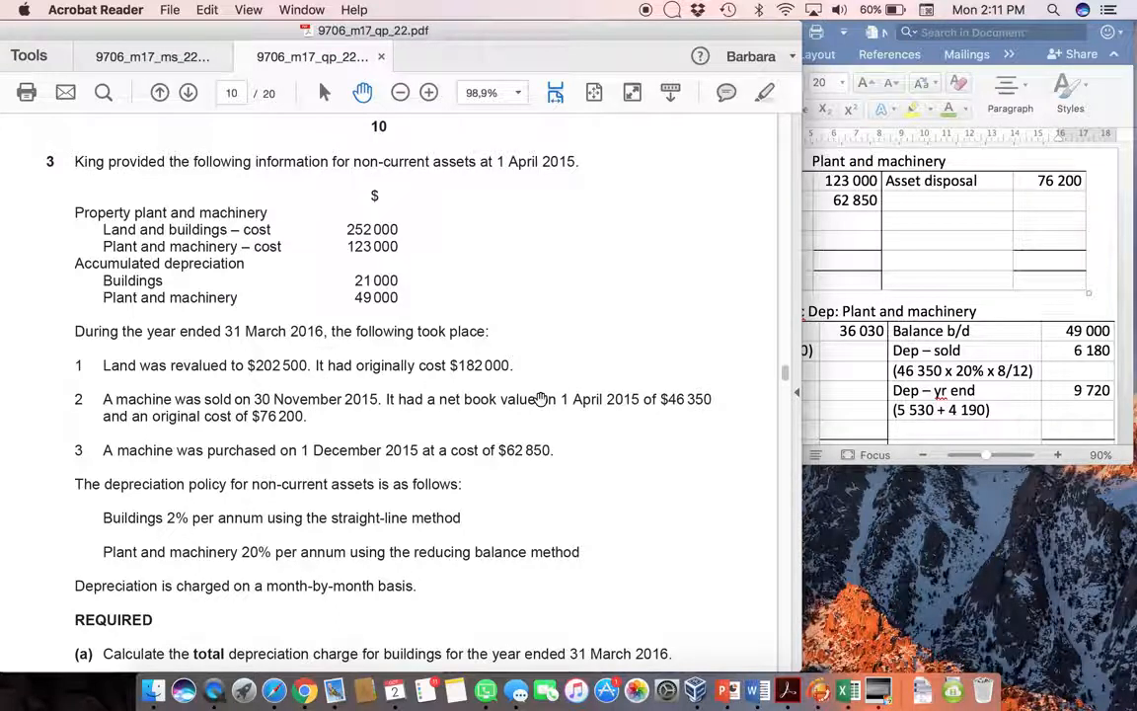
{"action": "mouse_move", "coordinate": [405, 228]}
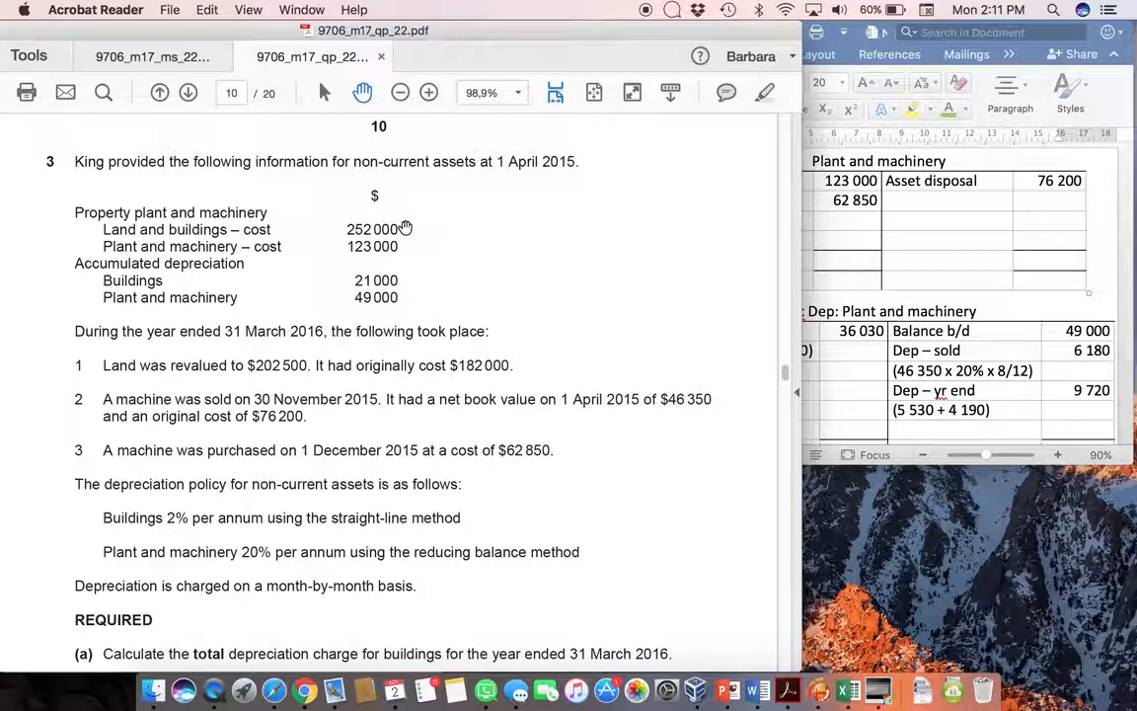
{"action": "mouse_move", "coordinate": [531, 365]}
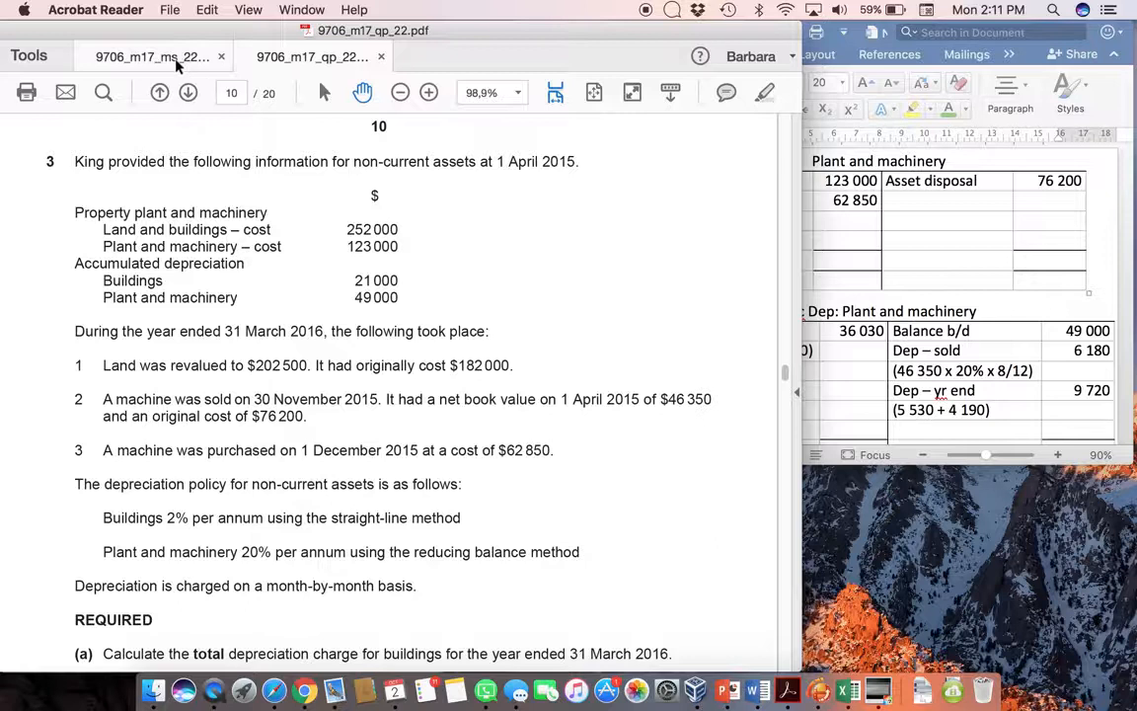
{"action": "left_click", "coordinate": [152, 56]}
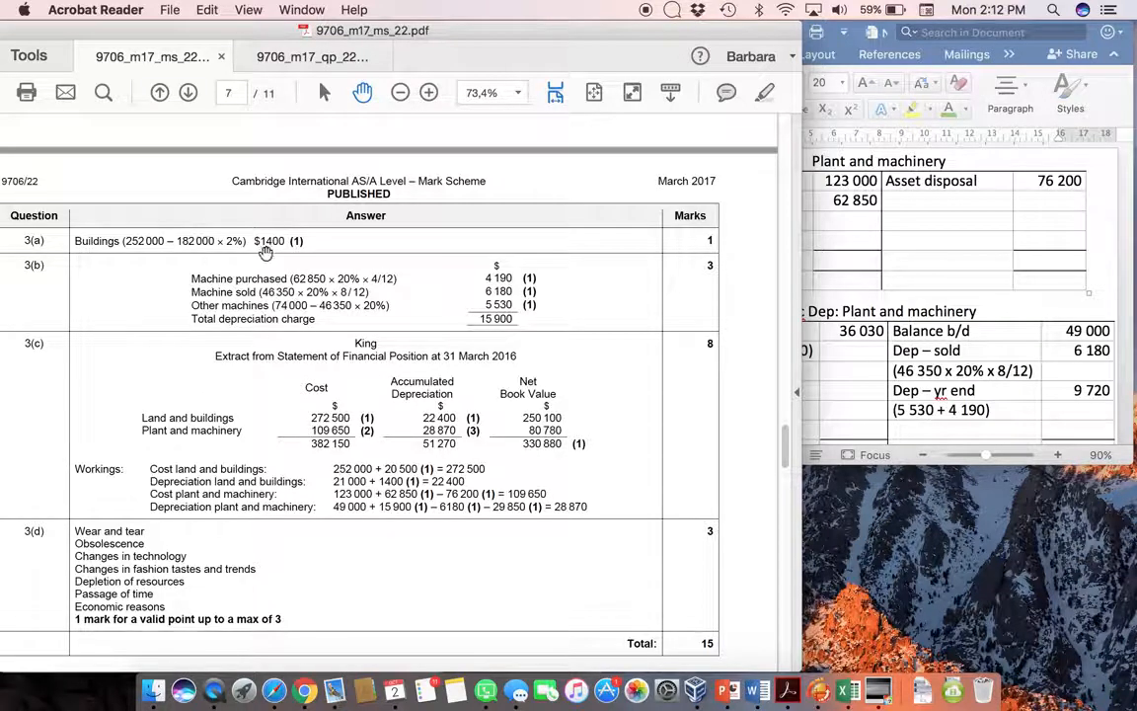
{"action": "mouse_move", "coordinate": [283, 256]}
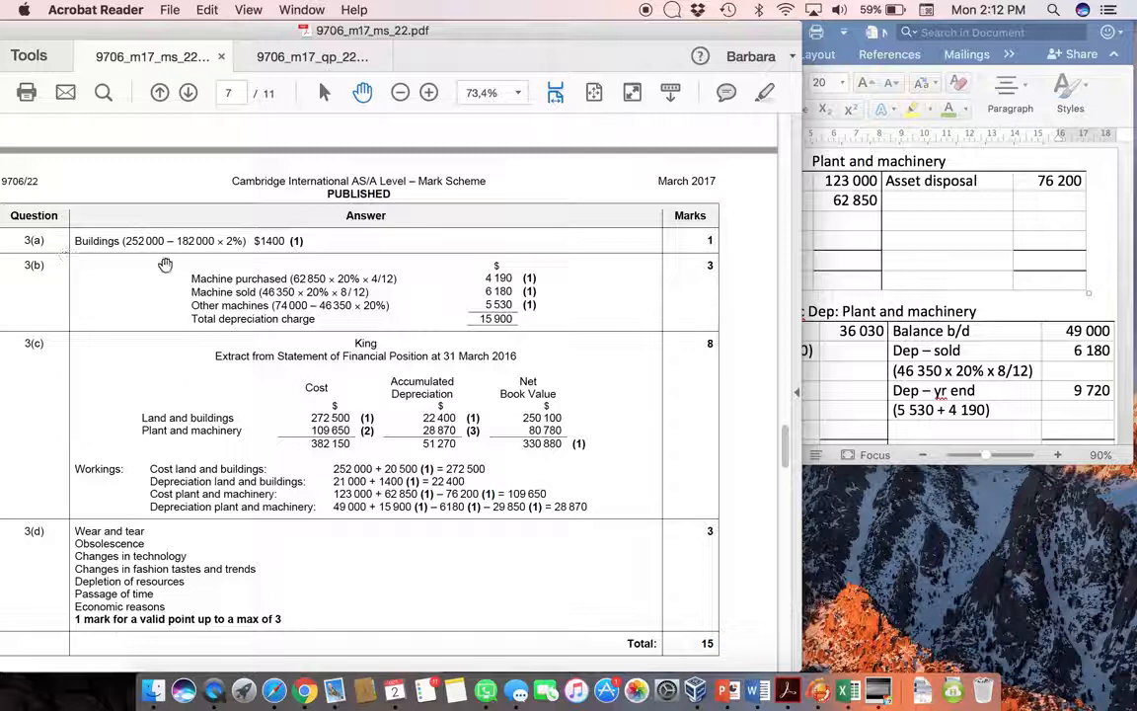
{"action": "mouse_move", "coordinate": [327, 225]}
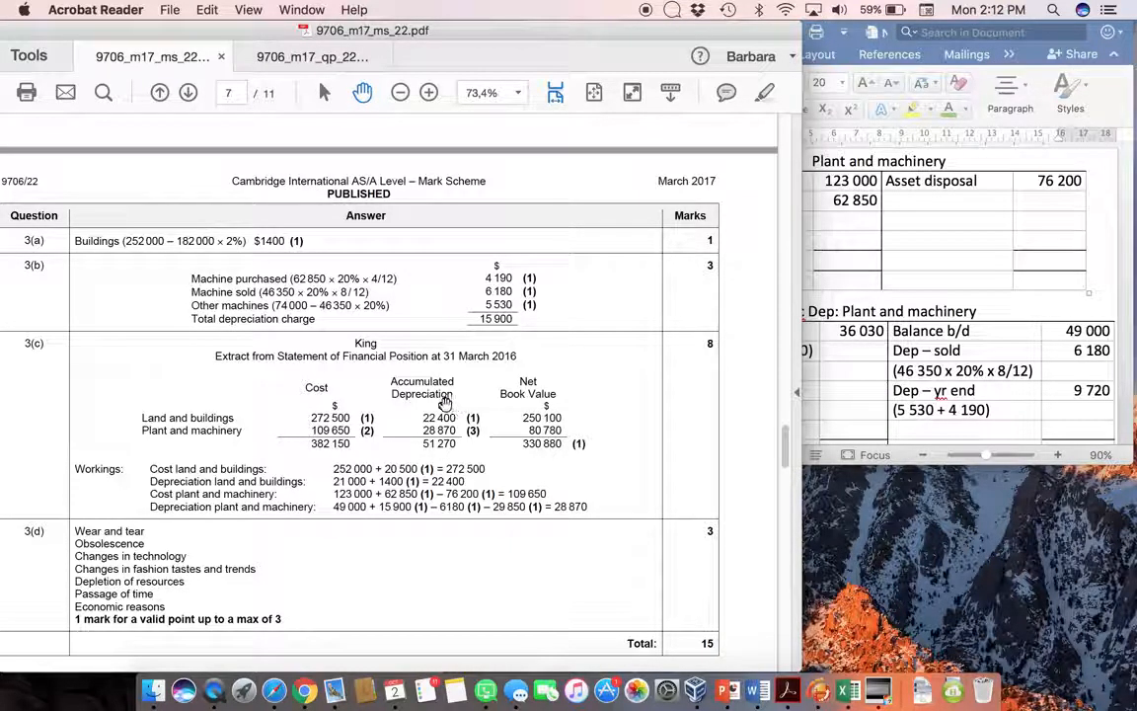
{"action": "mouse_move", "coordinate": [457, 432]}
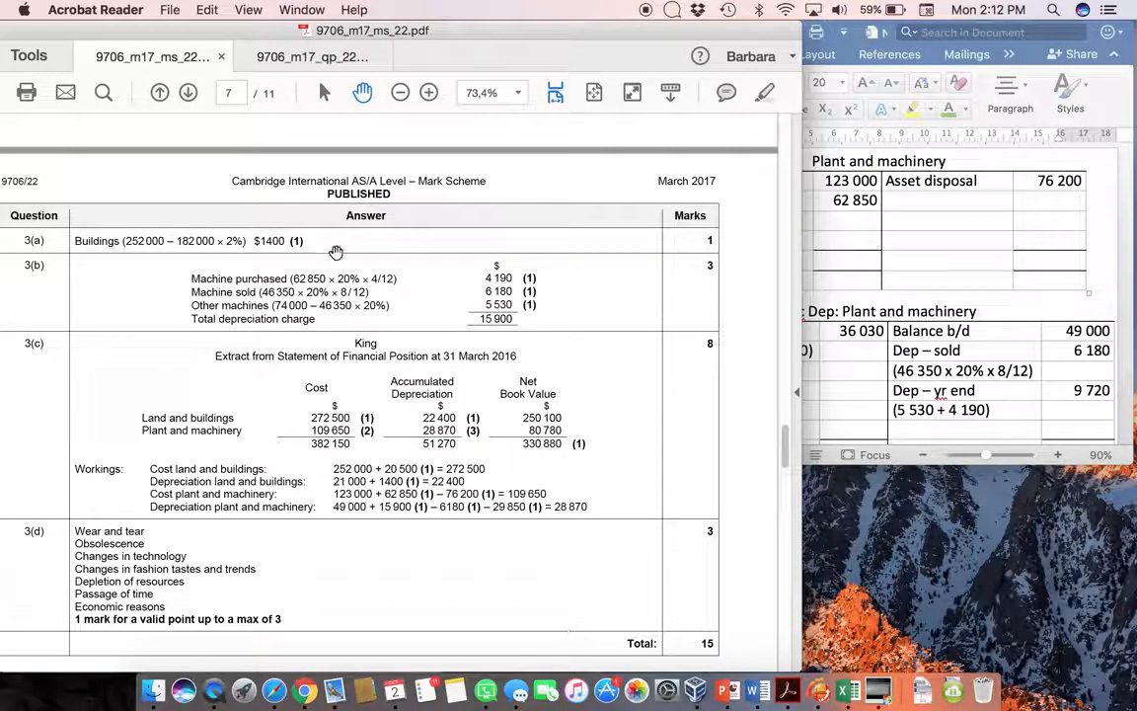
{"action": "mouse_move", "coordinate": [413, 484]}
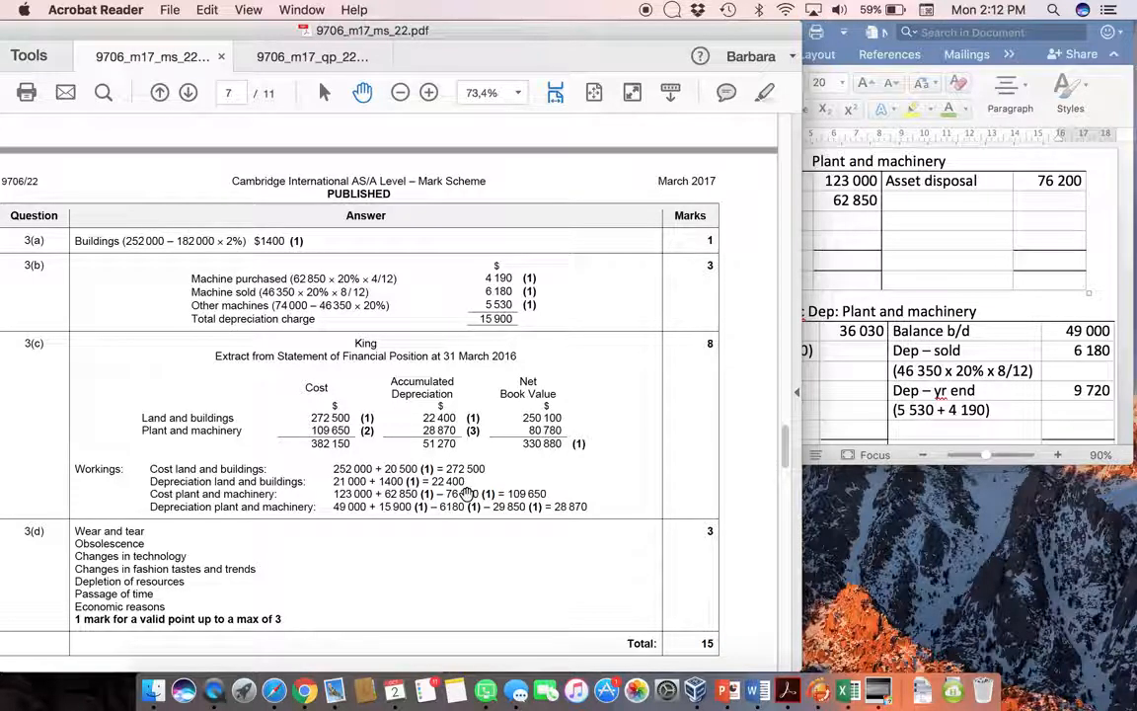
{"action": "mouse_move", "coordinate": [619, 498]}
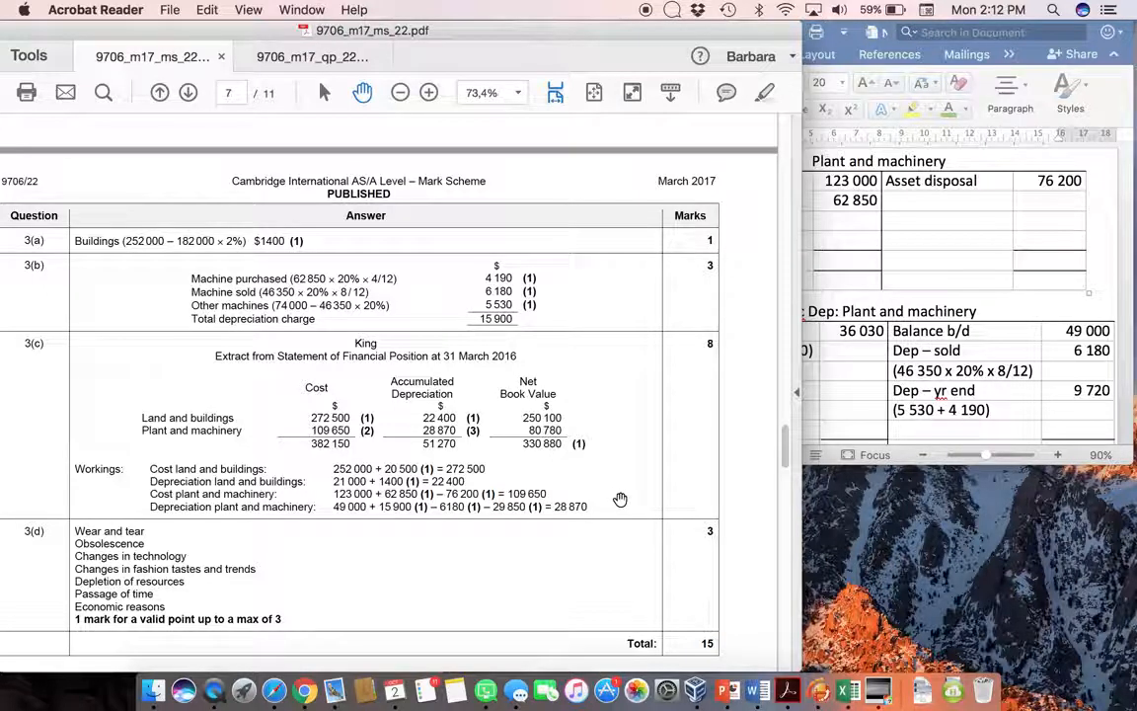
{"action": "mouse_move", "coordinate": [357, 247]}
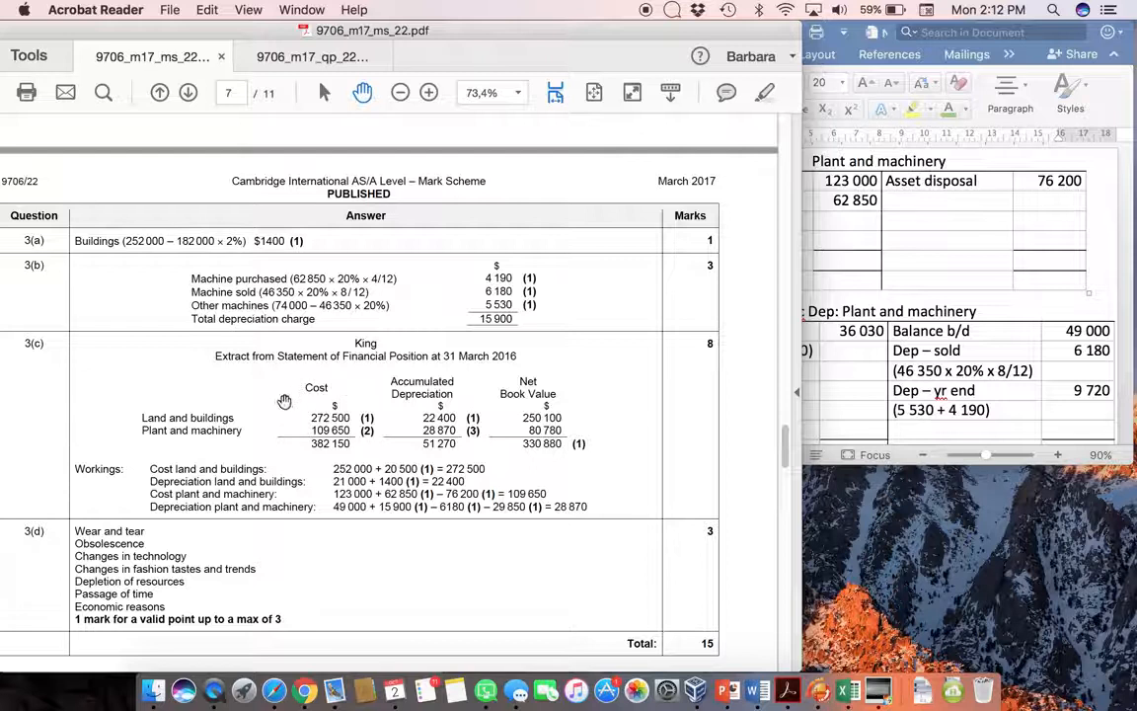
{"action": "mouse_move", "coordinate": [600, 435]}
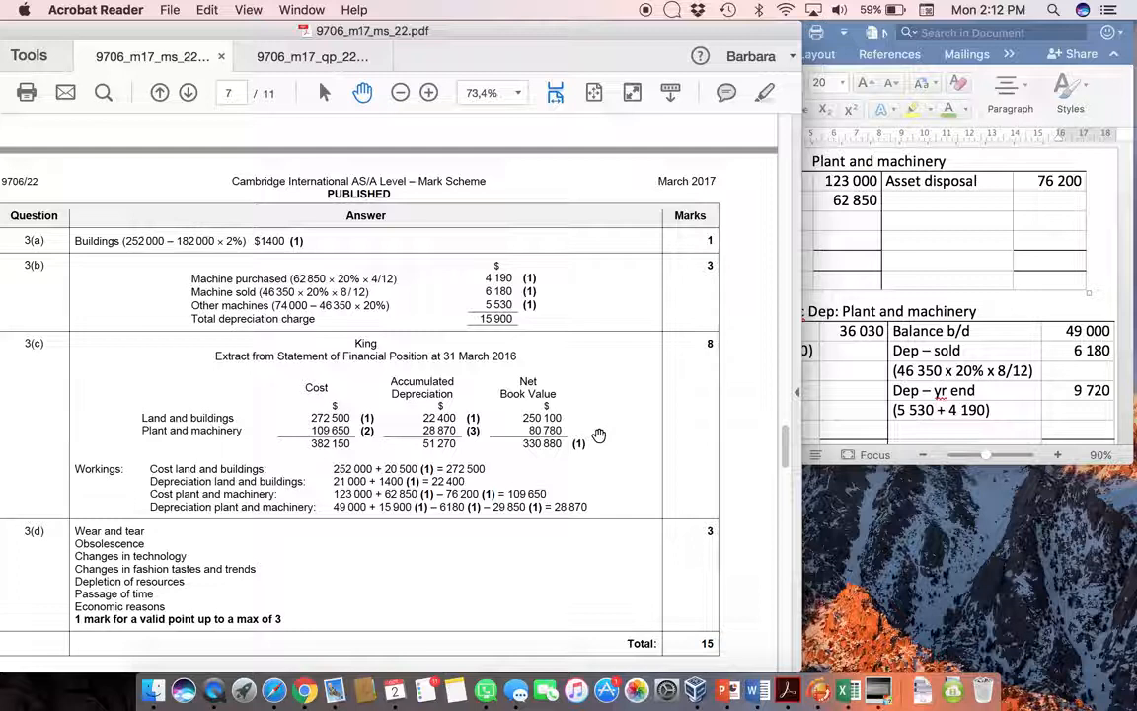
Step: Show King's question 3 asset balances and transactions in 9706_m17_qp_22
{"action": "left_click", "coordinate": [311, 56]}
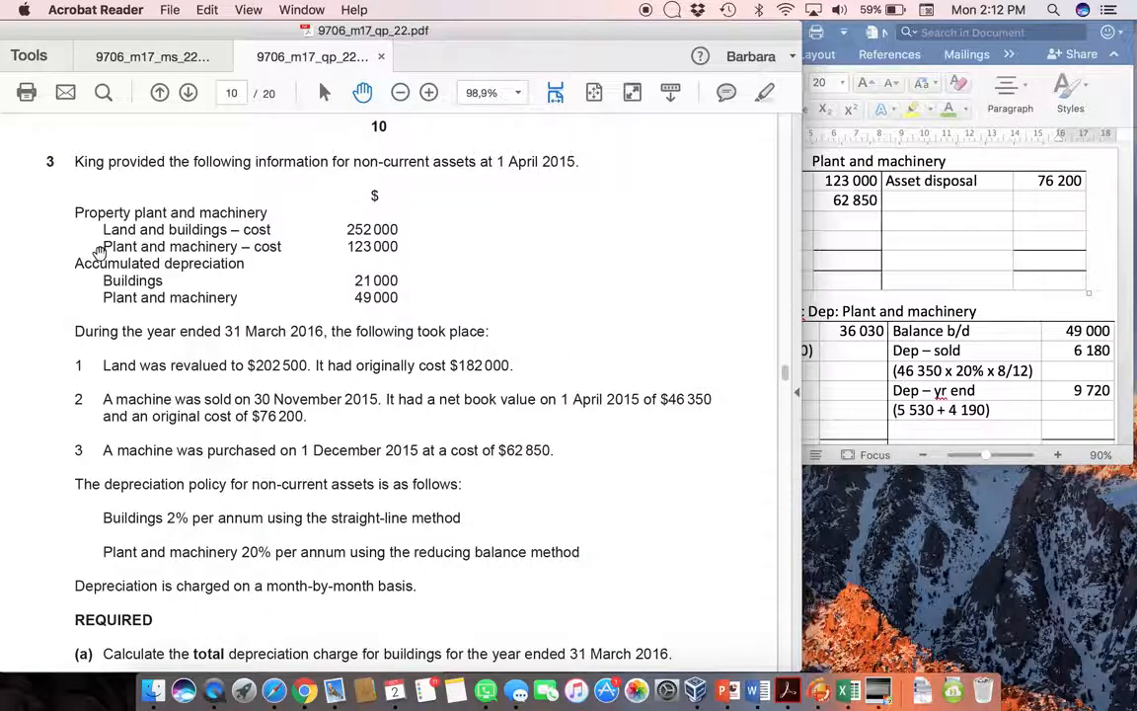
{"action": "mouse_move", "coordinate": [452, 262]}
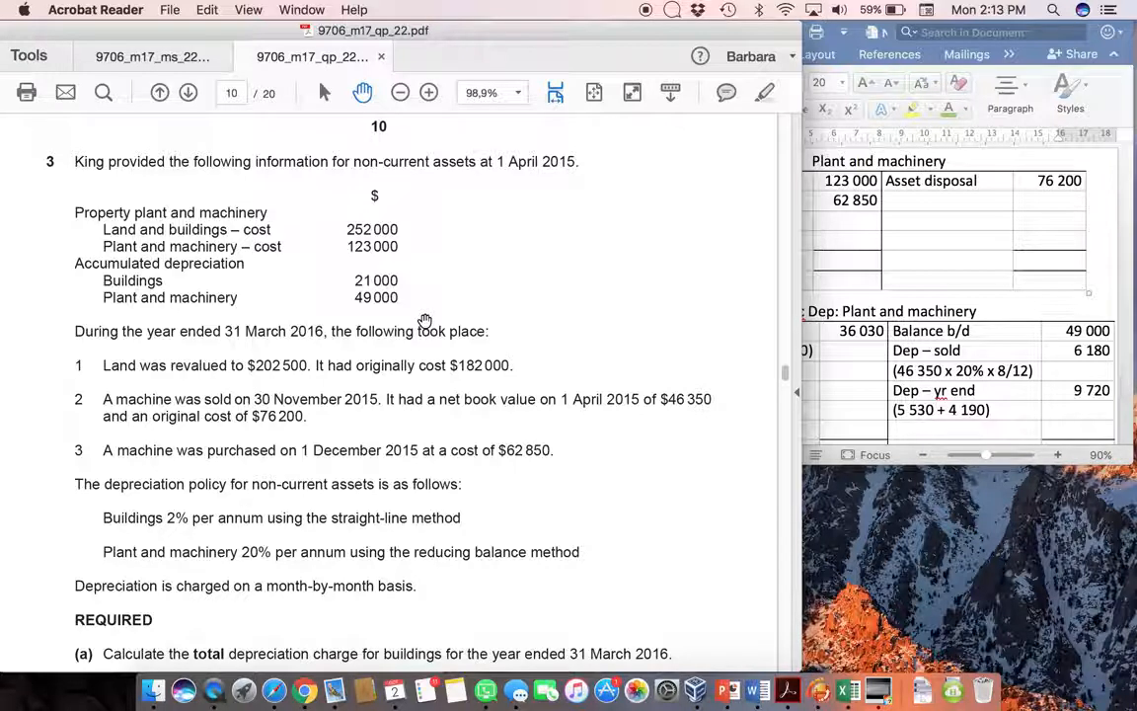
{"action": "mouse_move", "coordinate": [859, 438]}
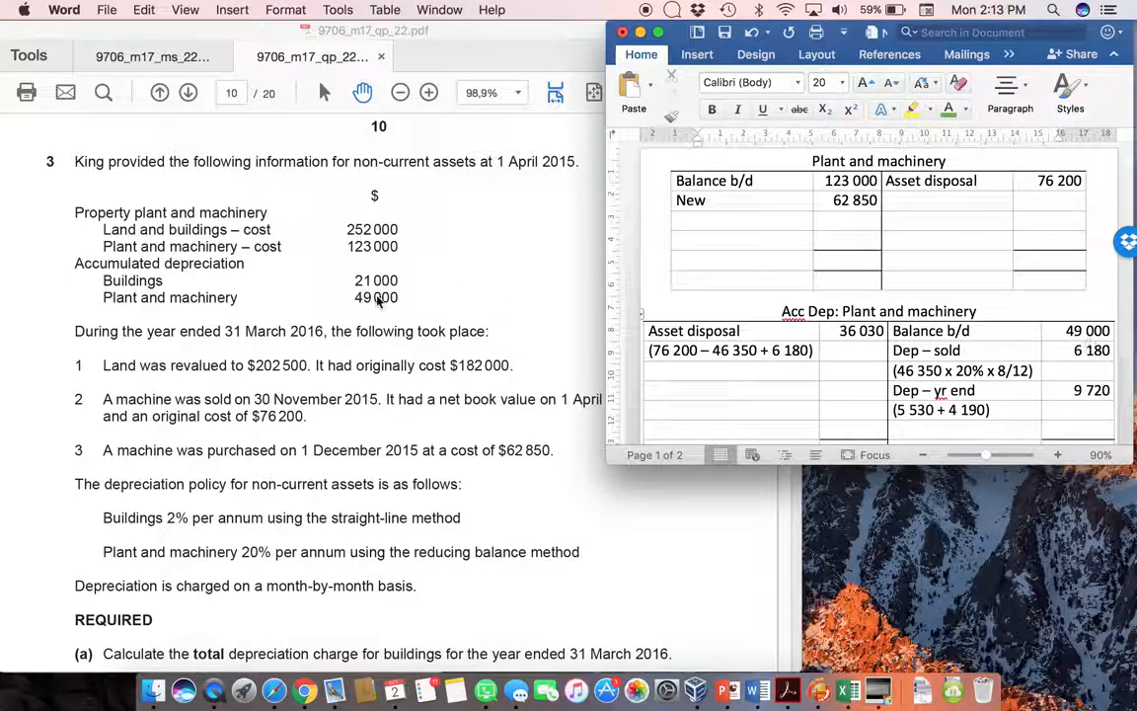
{"action": "mouse_move", "coordinate": [405, 260]}
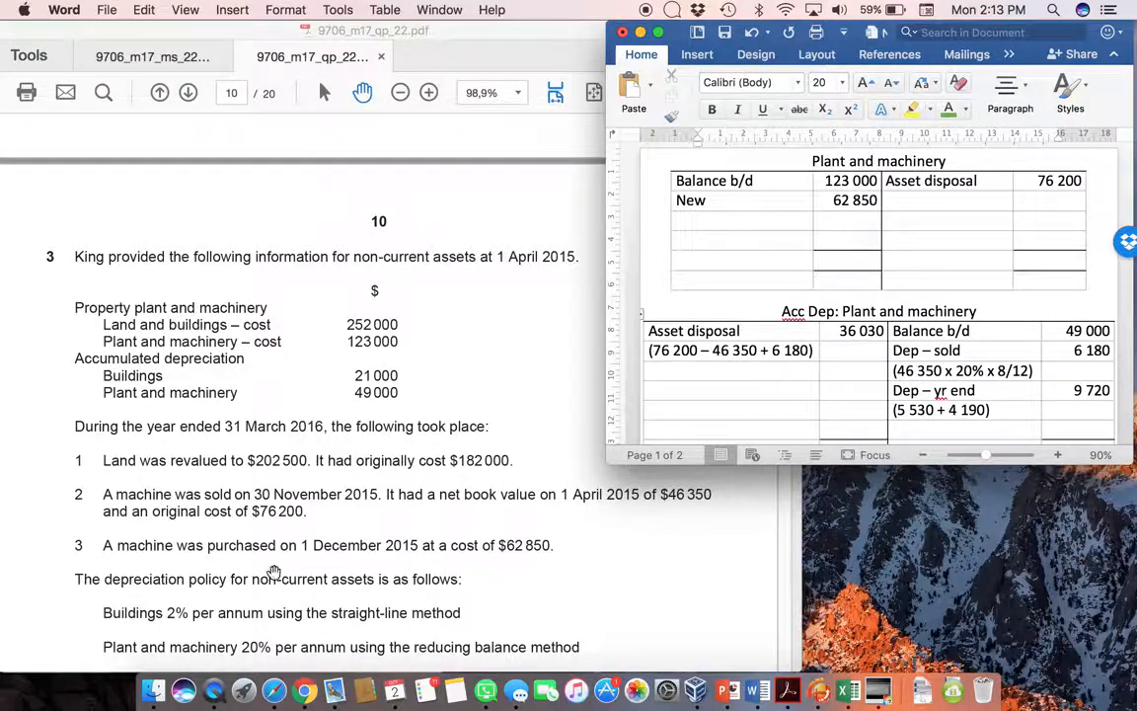
{"action": "scroll", "scroll_direction": "down", "scroll_amount": 3}
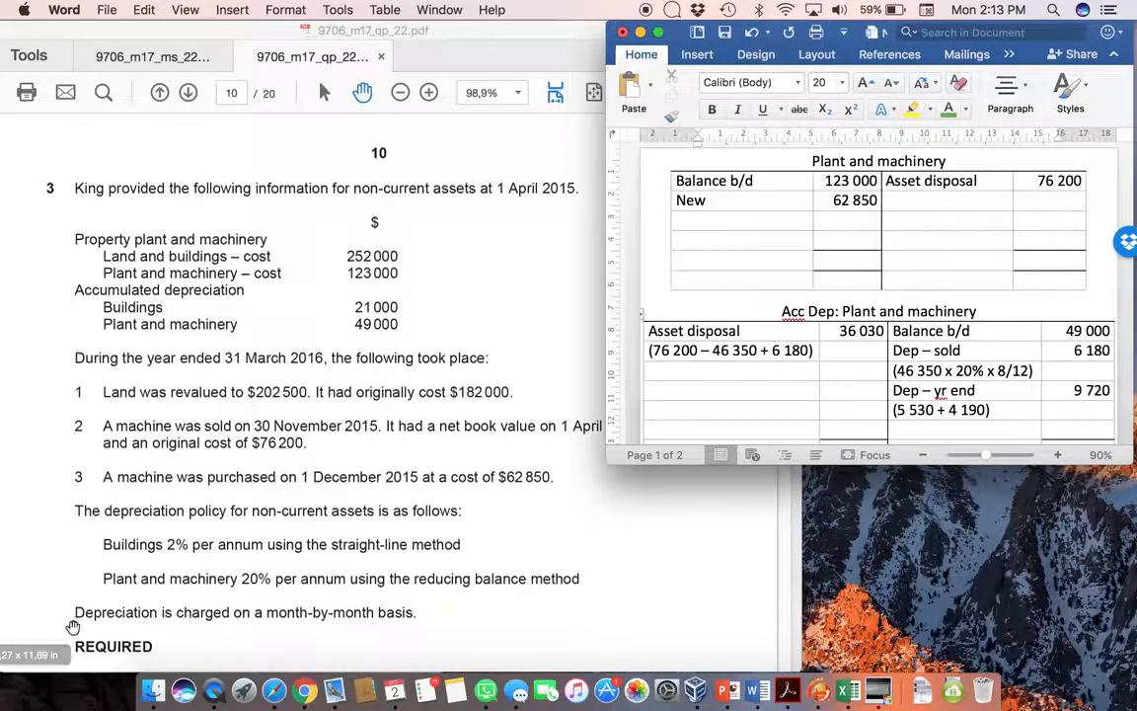
{"action": "mouse_move", "coordinate": [432, 644]}
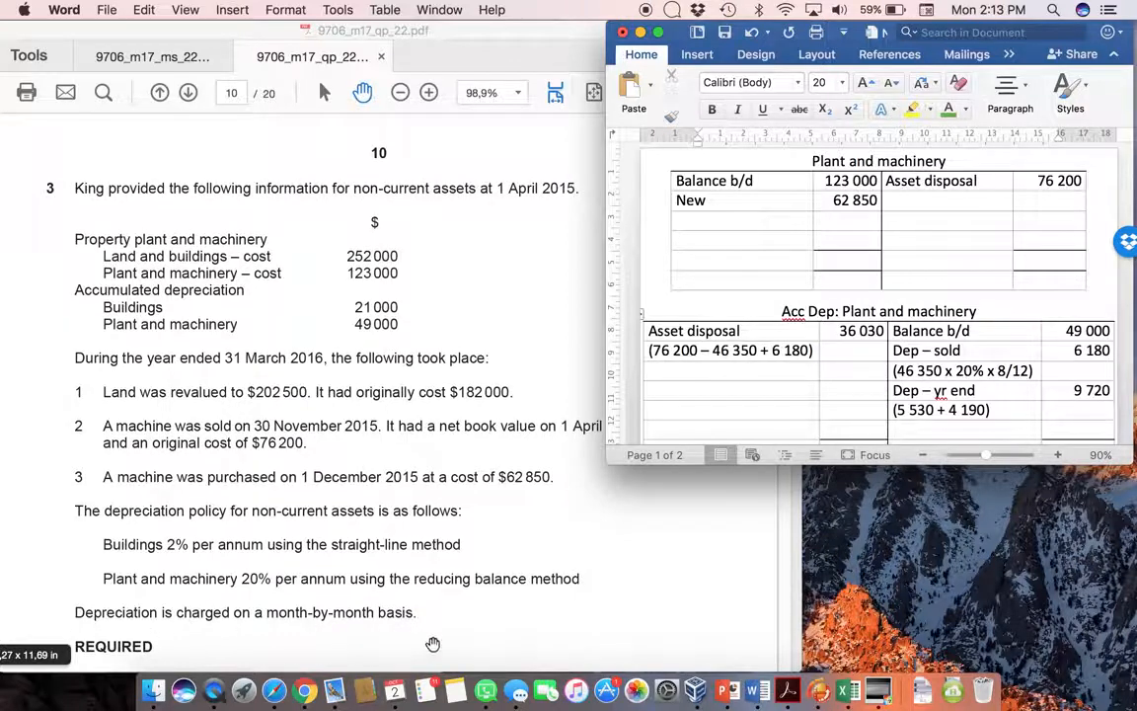
{"action": "mouse_move", "coordinate": [520, 634]}
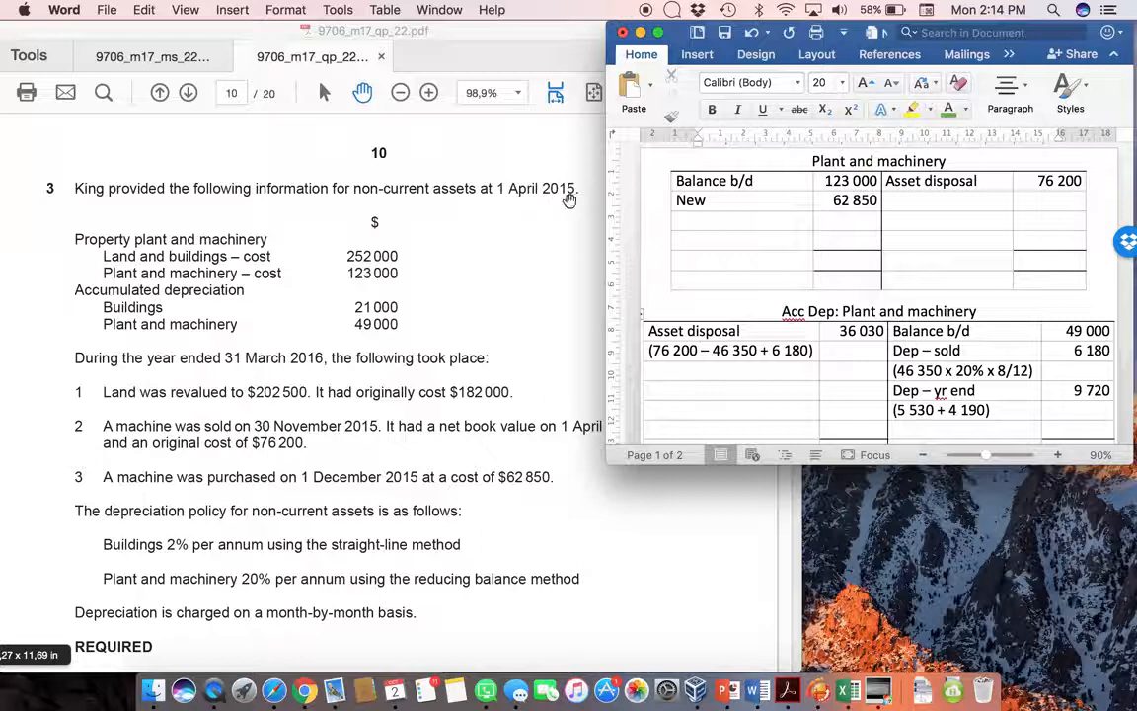
{"action": "mouse_move", "coordinate": [524, 206]}
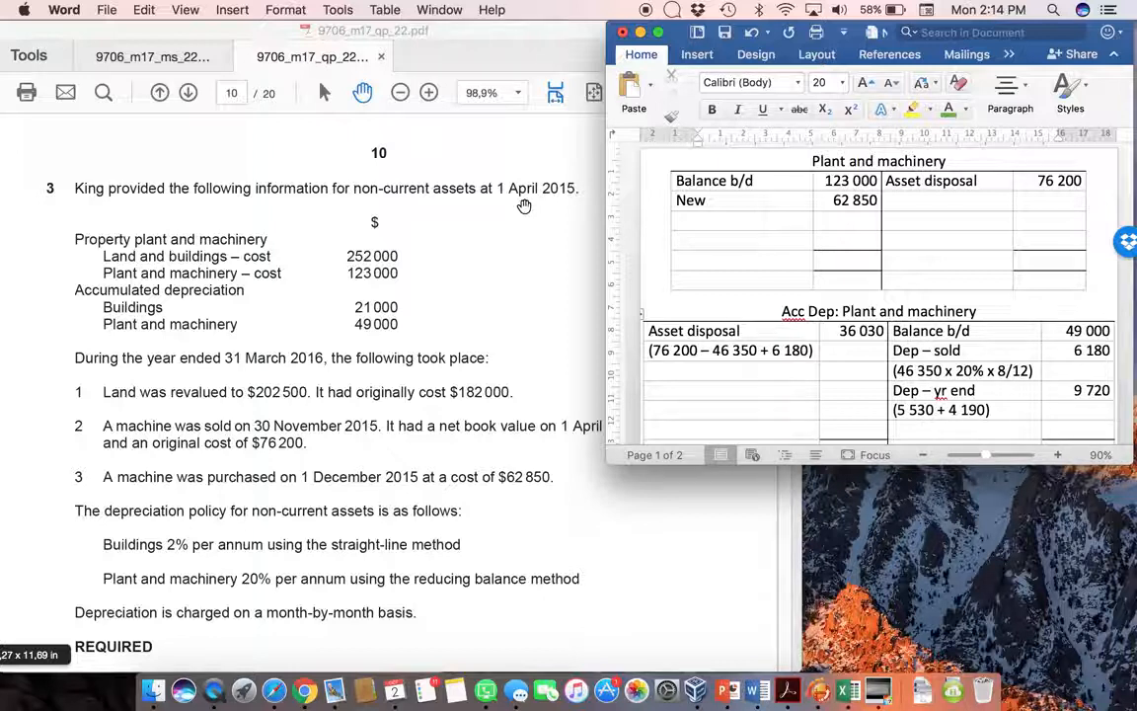
{"action": "mouse_move", "coordinate": [331, 449]}
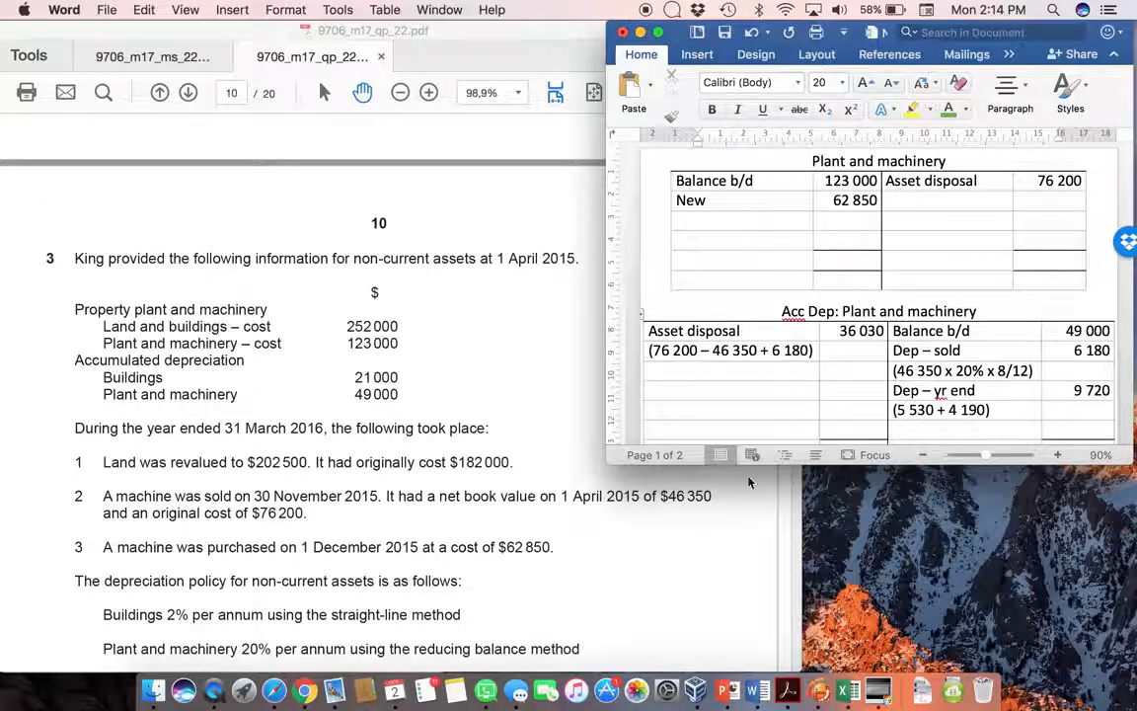
{"action": "mouse_move", "coordinate": [484, 508]}
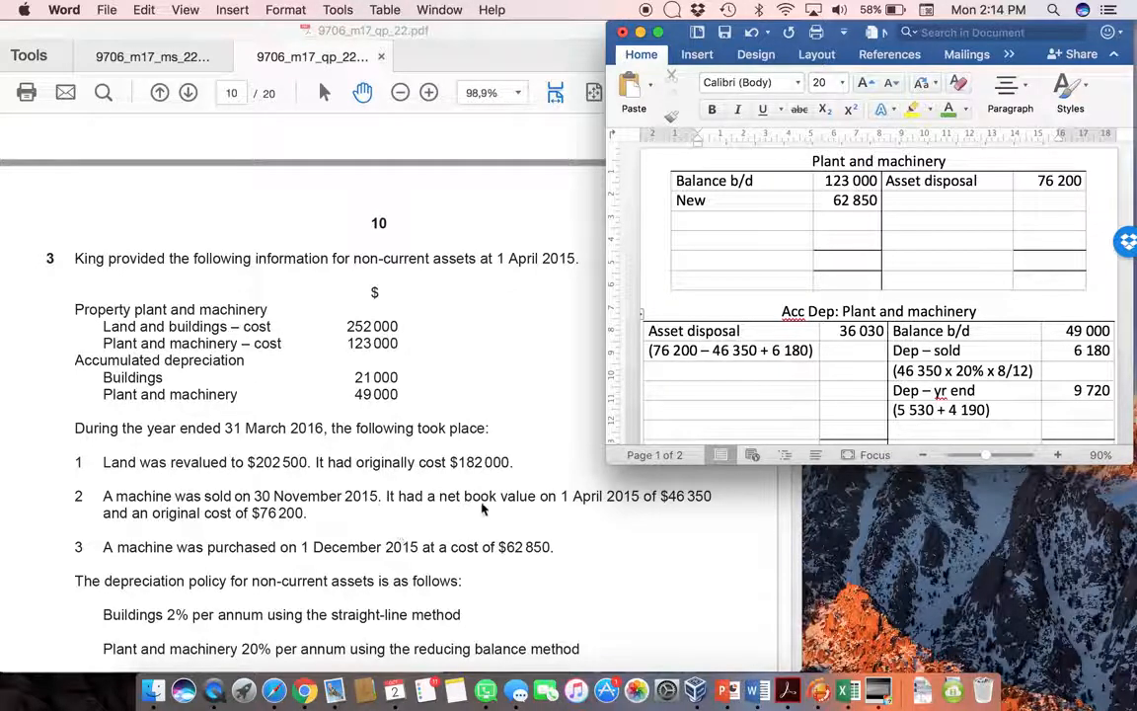
{"action": "mouse_move", "coordinate": [670, 509]}
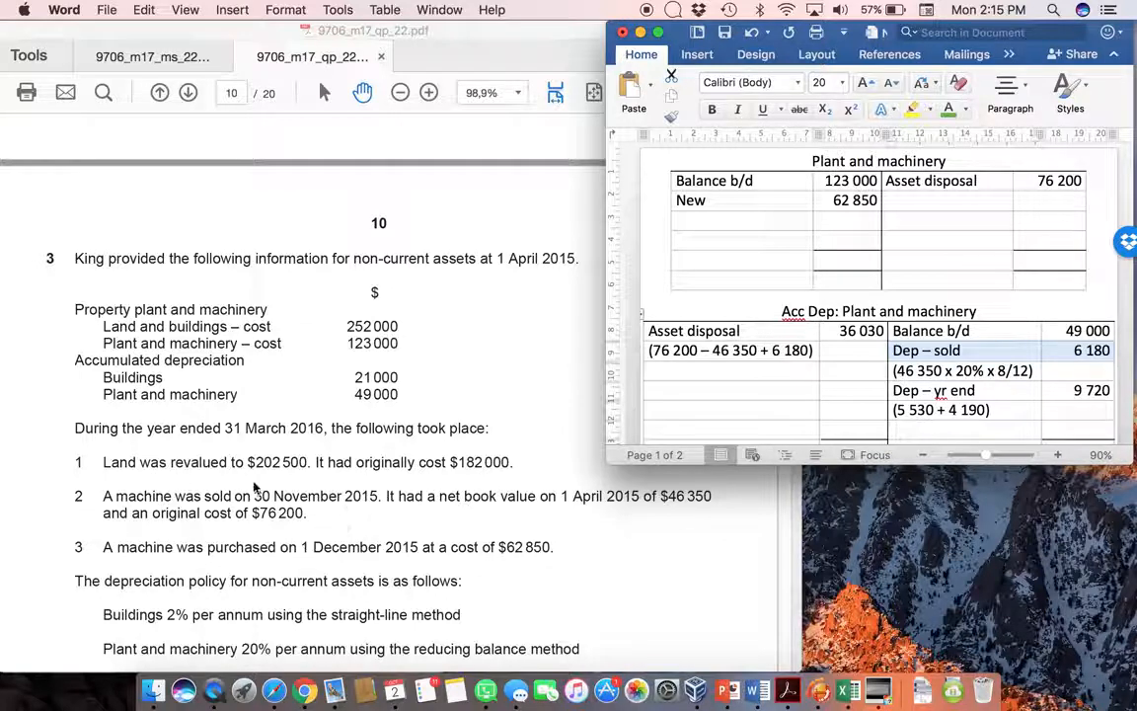
{"action": "mouse_move", "coordinate": [313, 506]}
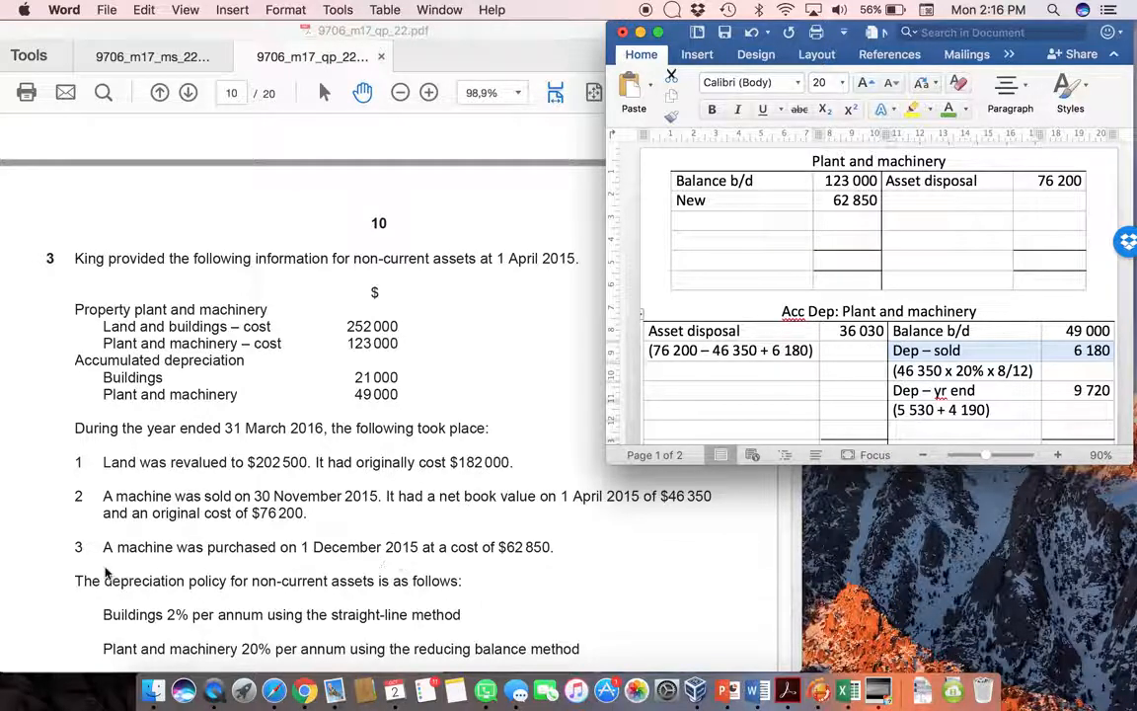
{"action": "mouse_move", "coordinate": [378, 566]}
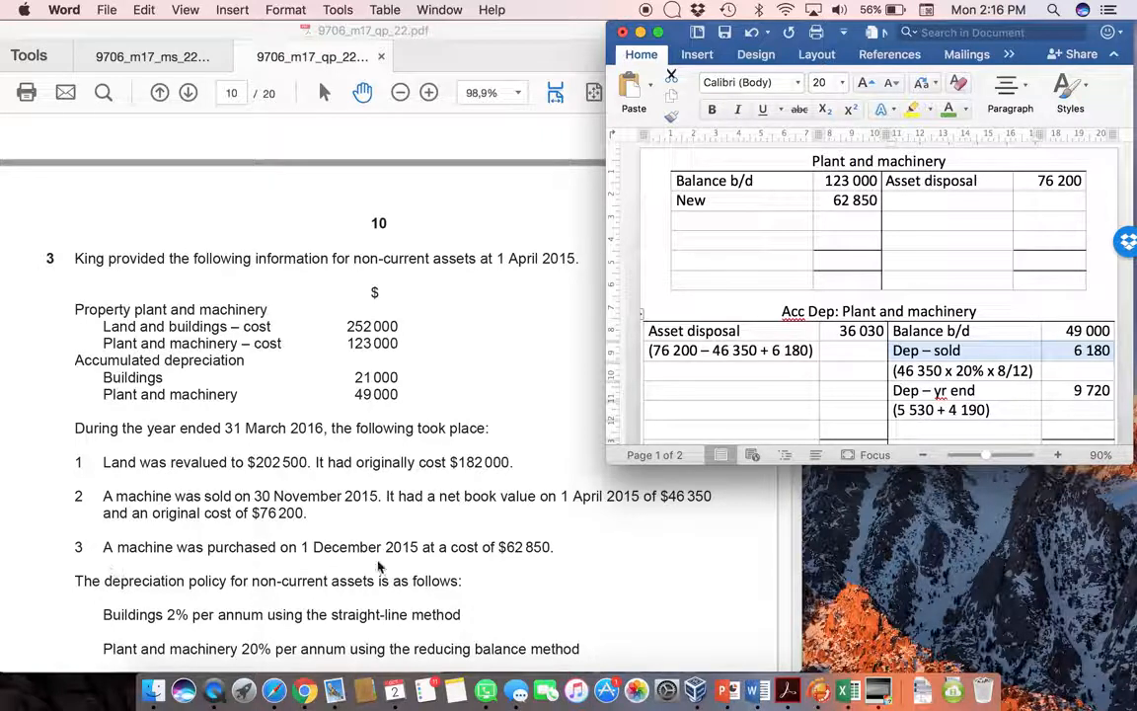
{"action": "mouse_move", "coordinate": [538, 561]}
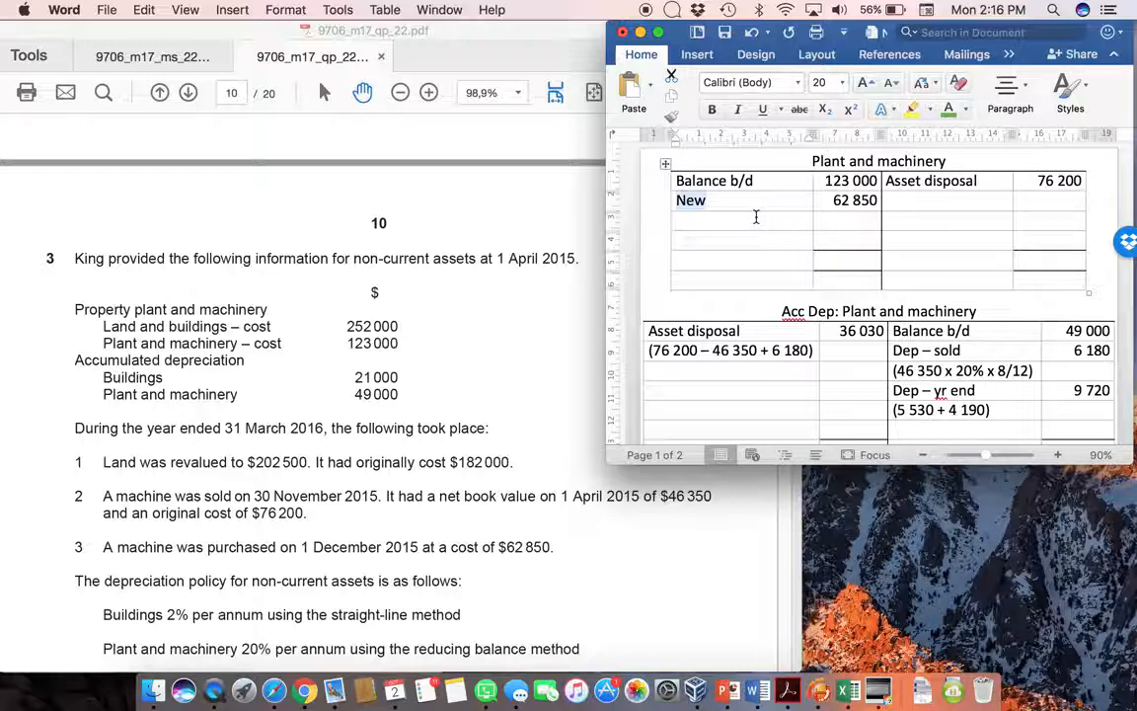
{"action": "mouse_move", "coordinate": [790, 212]}
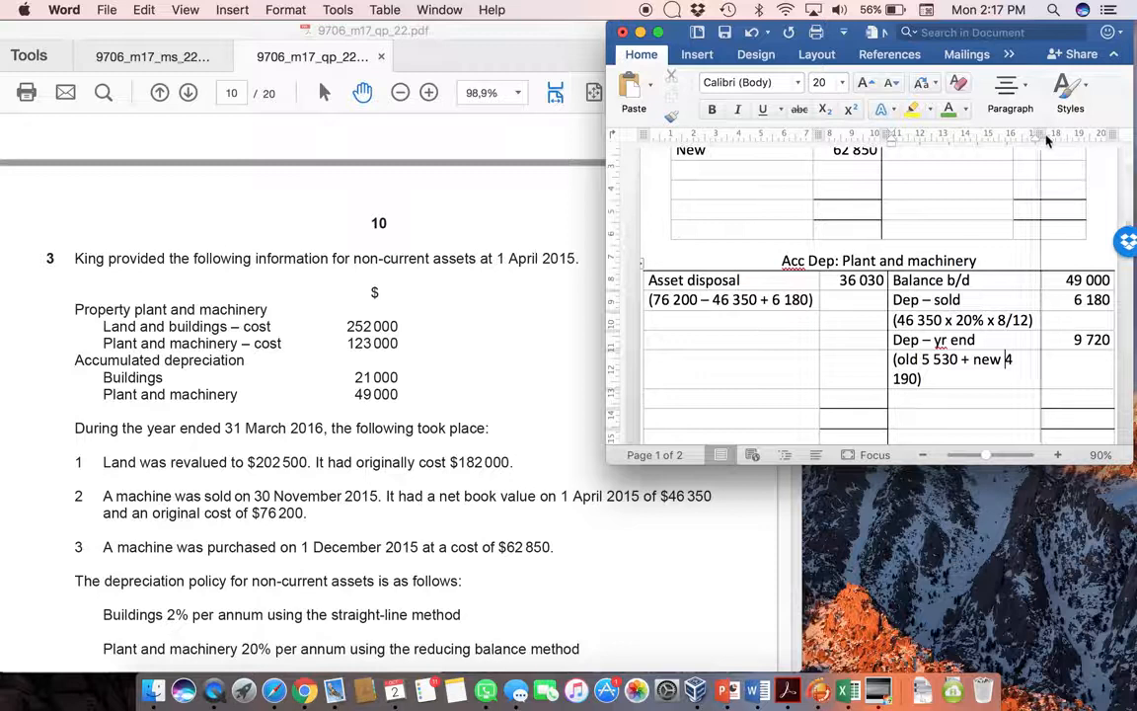
Step: Scroll between the 'old 5 530 + new 4 190' entry and the old and new depreciation workings
{"action": "scroll", "scroll_direction": "down", "scroll_amount": 3}
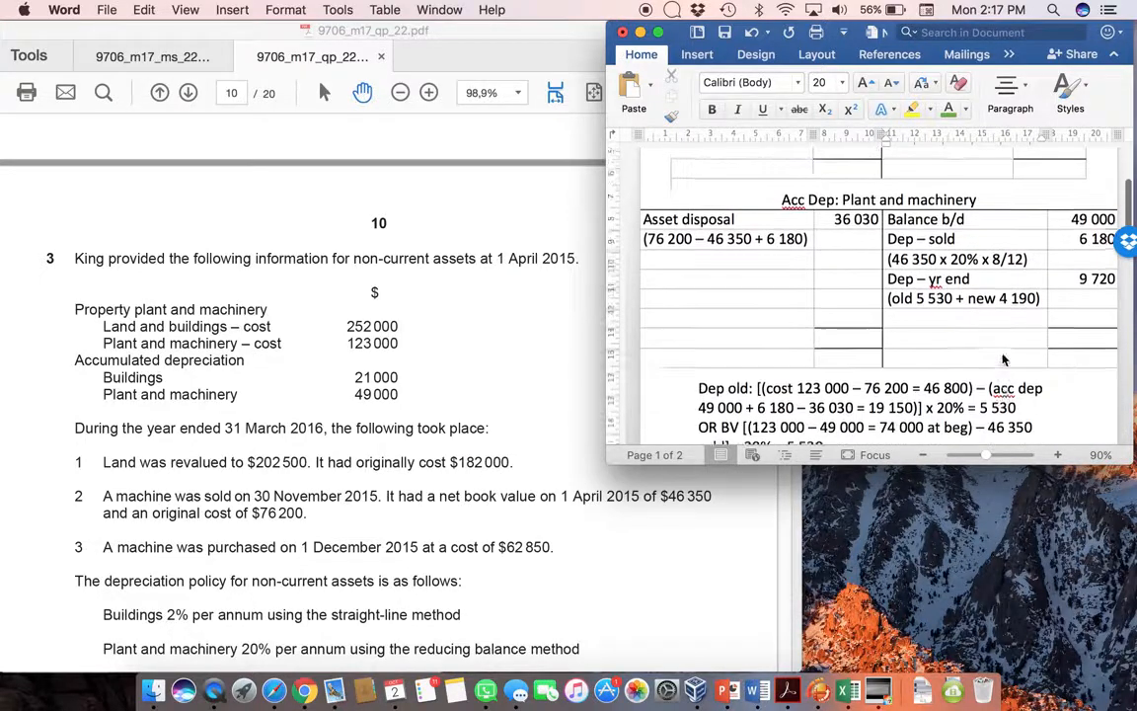
{"action": "scroll", "scroll_direction": "down", "scroll_amount": 3}
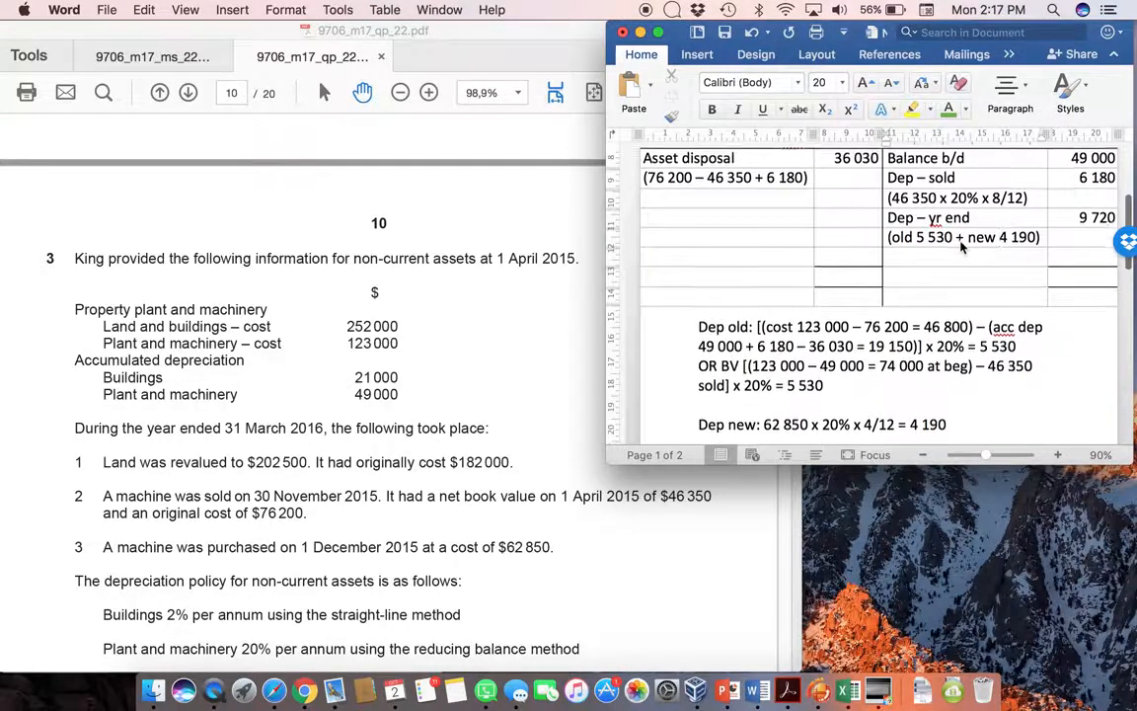
{"action": "scroll", "scroll_direction": "up", "scroll_amount": 3}
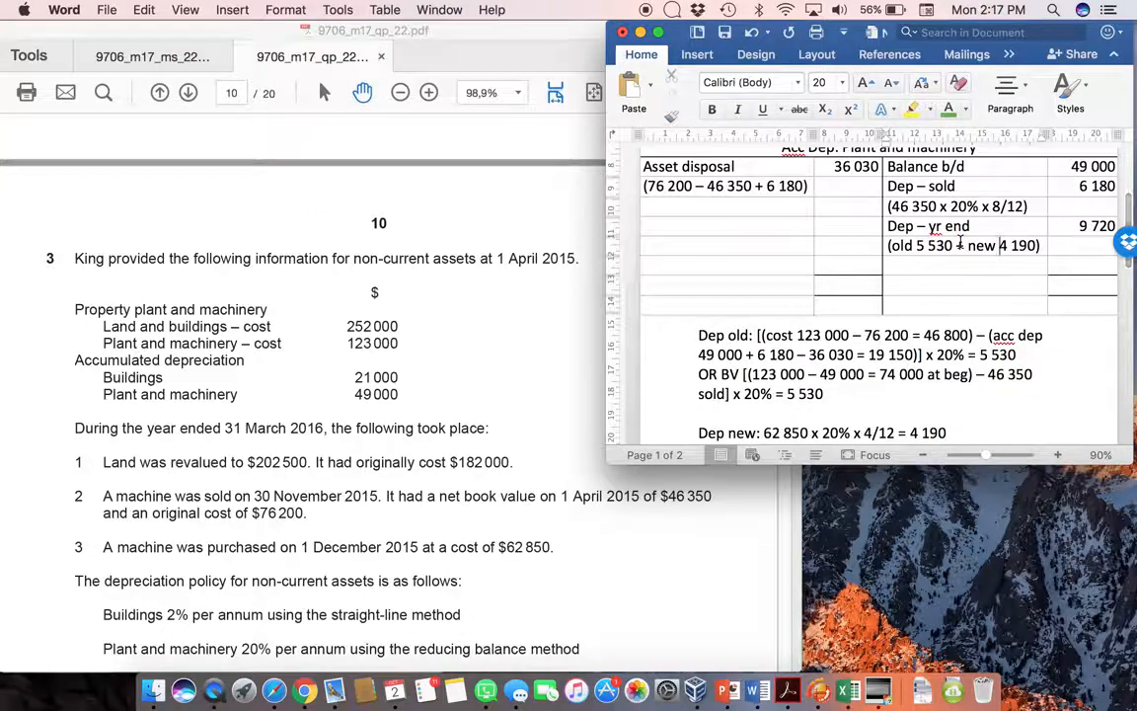
{"action": "scroll", "scroll_direction": "up", "scroll_amount": 3}
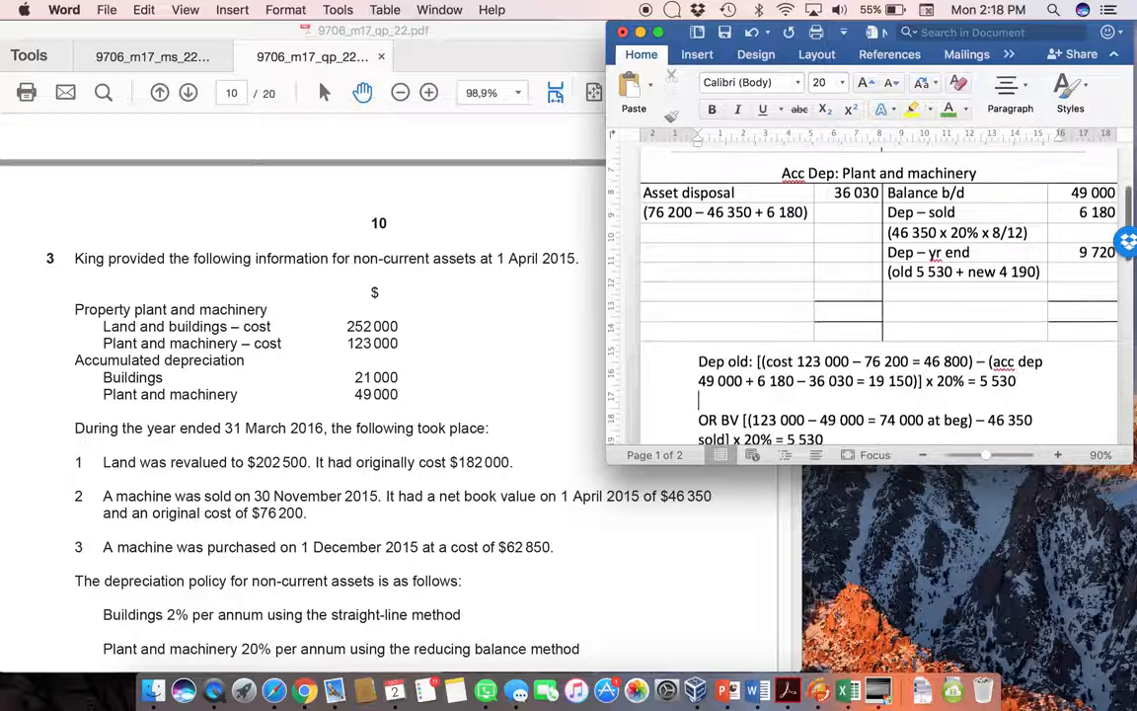
{"action": "scroll", "scroll_direction": "up", "scroll_amount": 3}
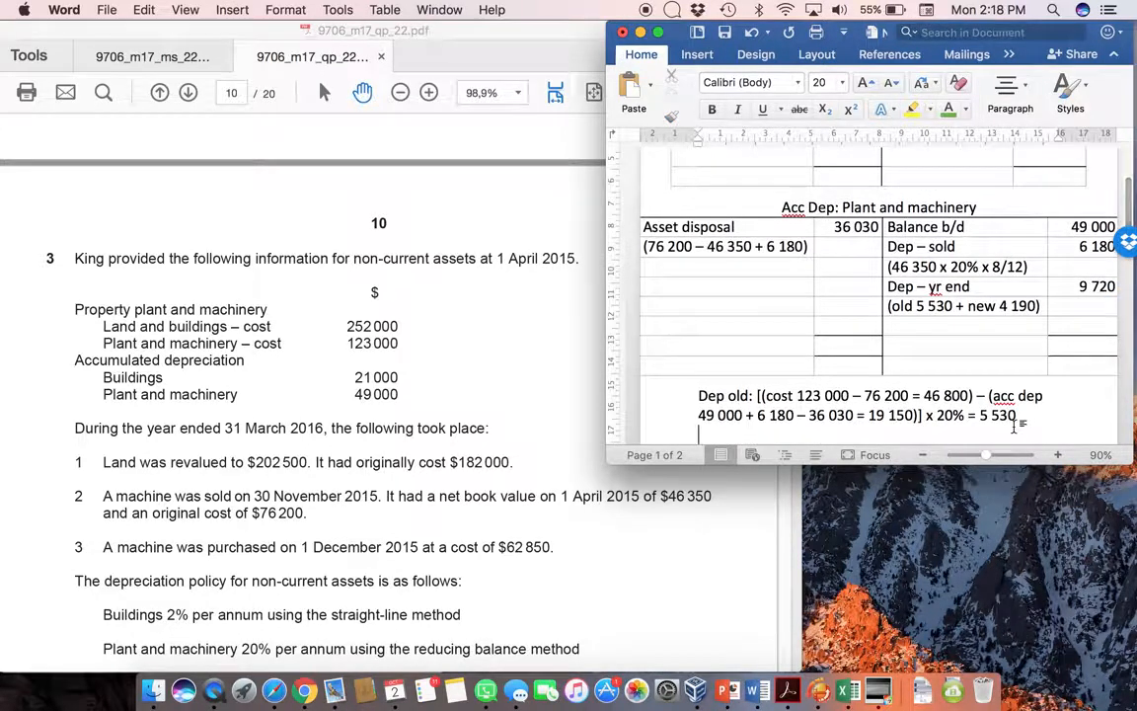
{"action": "scroll", "scroll_direction": "up", "scroll_amount": 3}
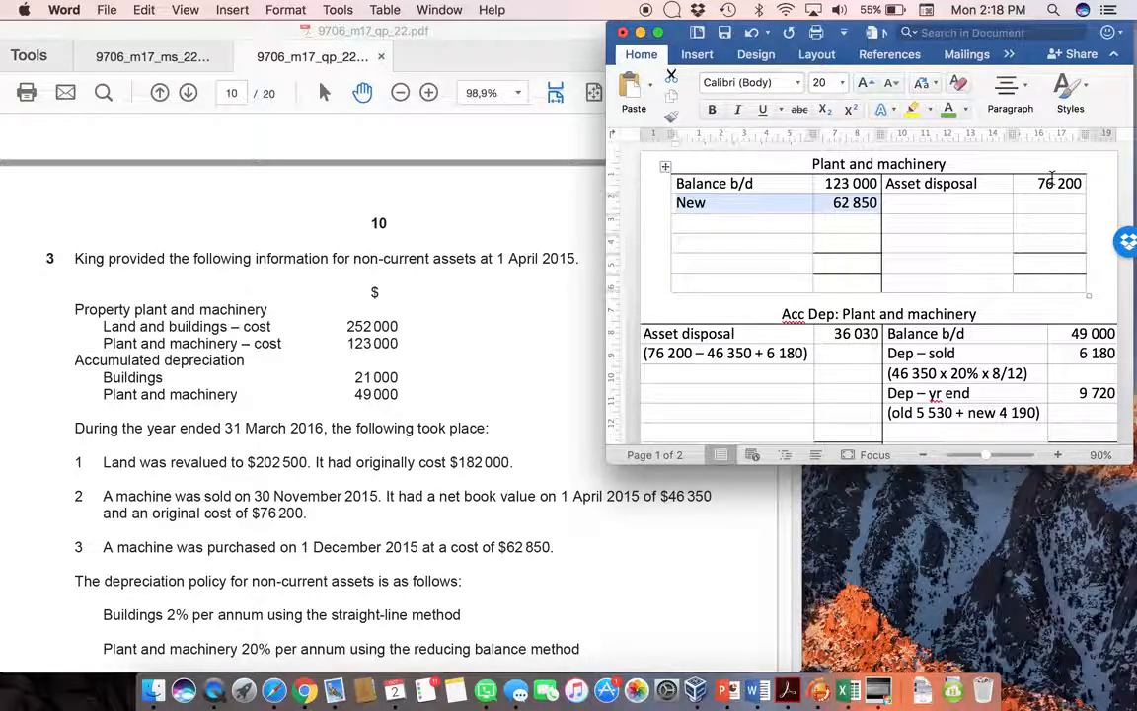
{"action": "scroll", "scroll_direction": "down", "scroll_amount": 3}
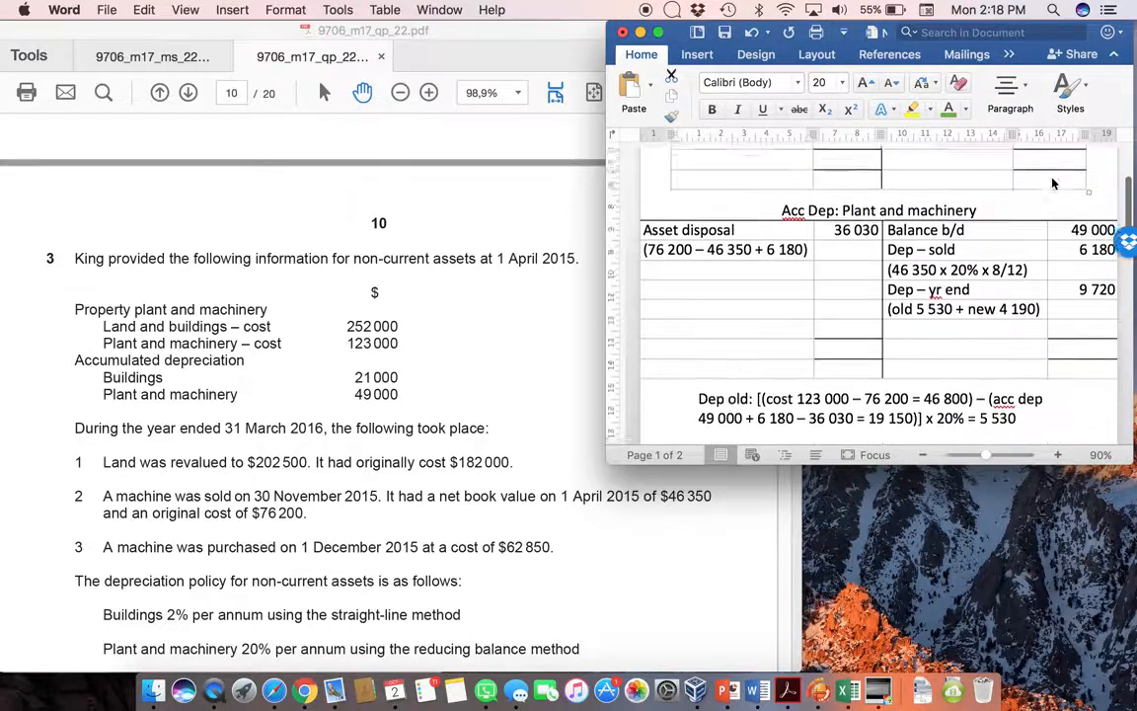
{"action": "scroll", "scroll_direction": "down", "scroll_amount": 3}
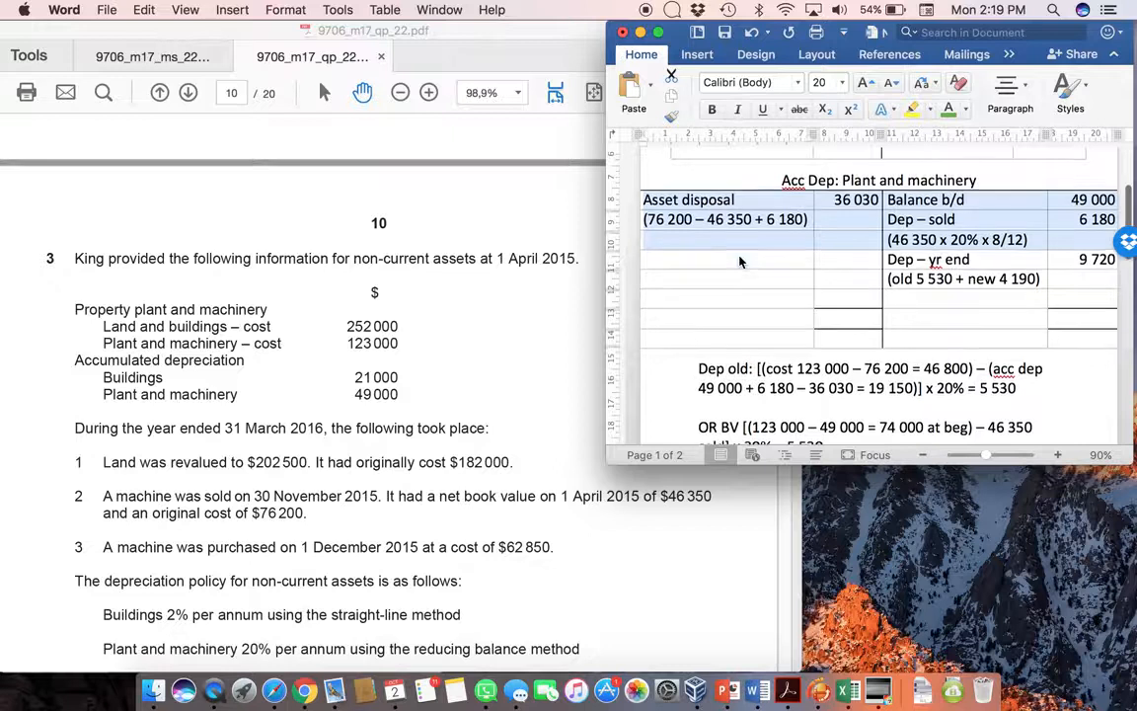
{"action": "scroll", "scroll_direction": "up", "scroll_amount": 3}
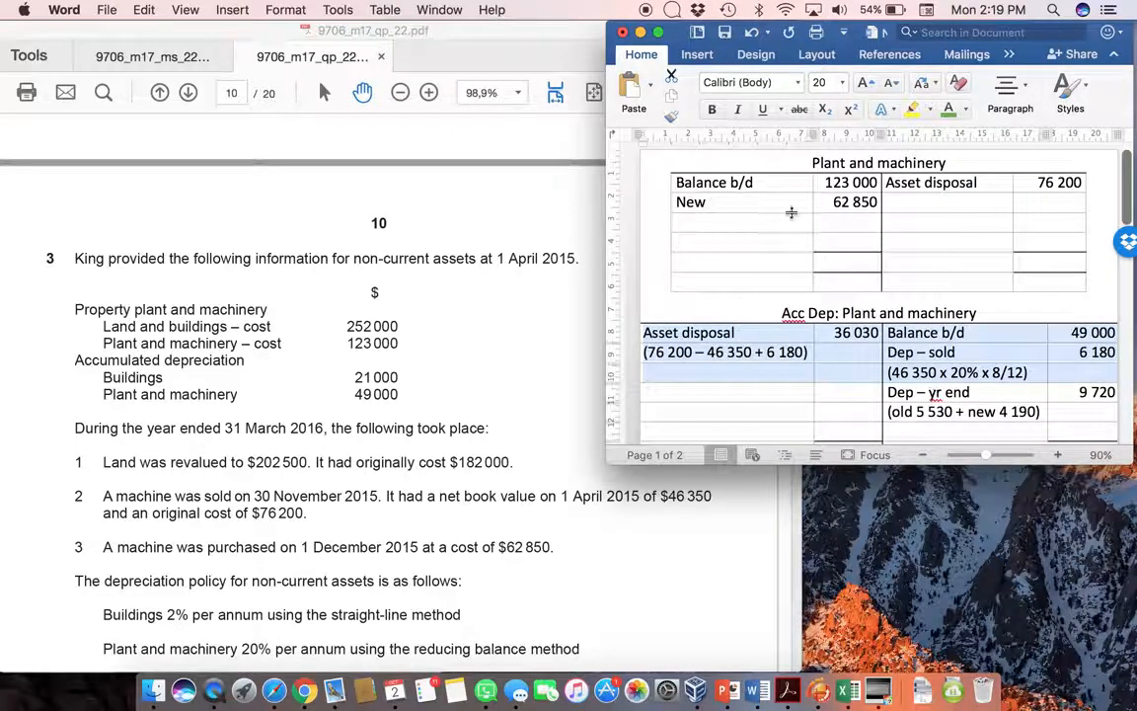
{"action": "scroll", "scroll_direction": "down", "scroll_amount": 3}
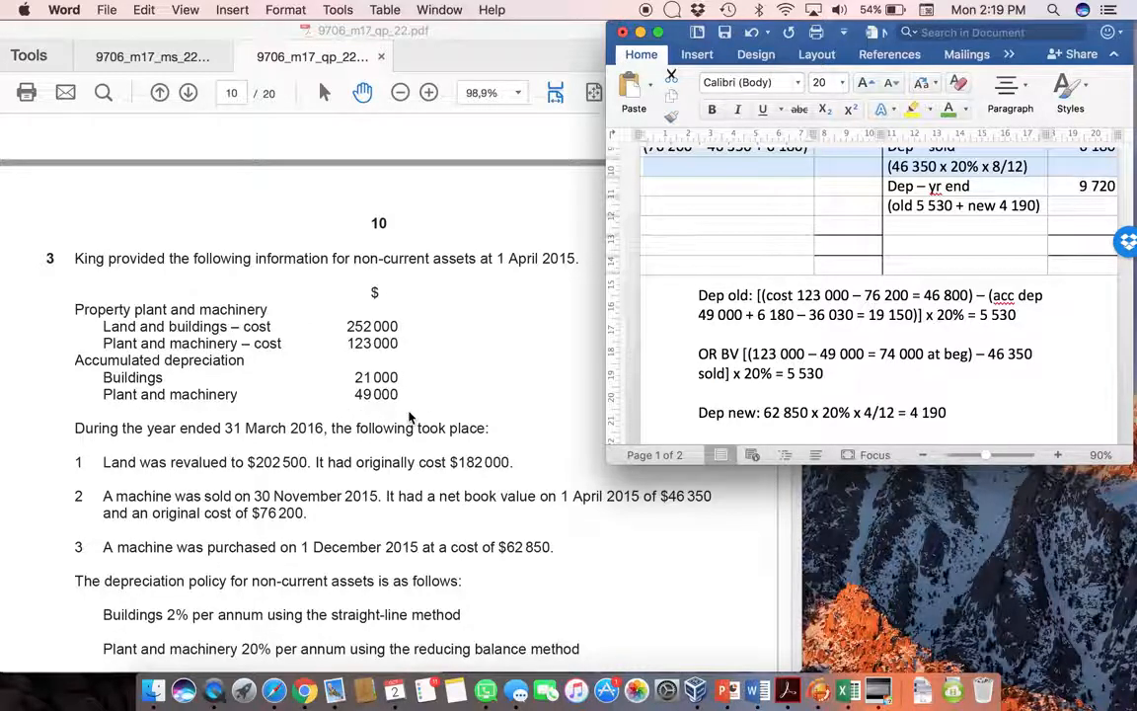
{"action": "mouse_move", "coordinate": [437, 408]}
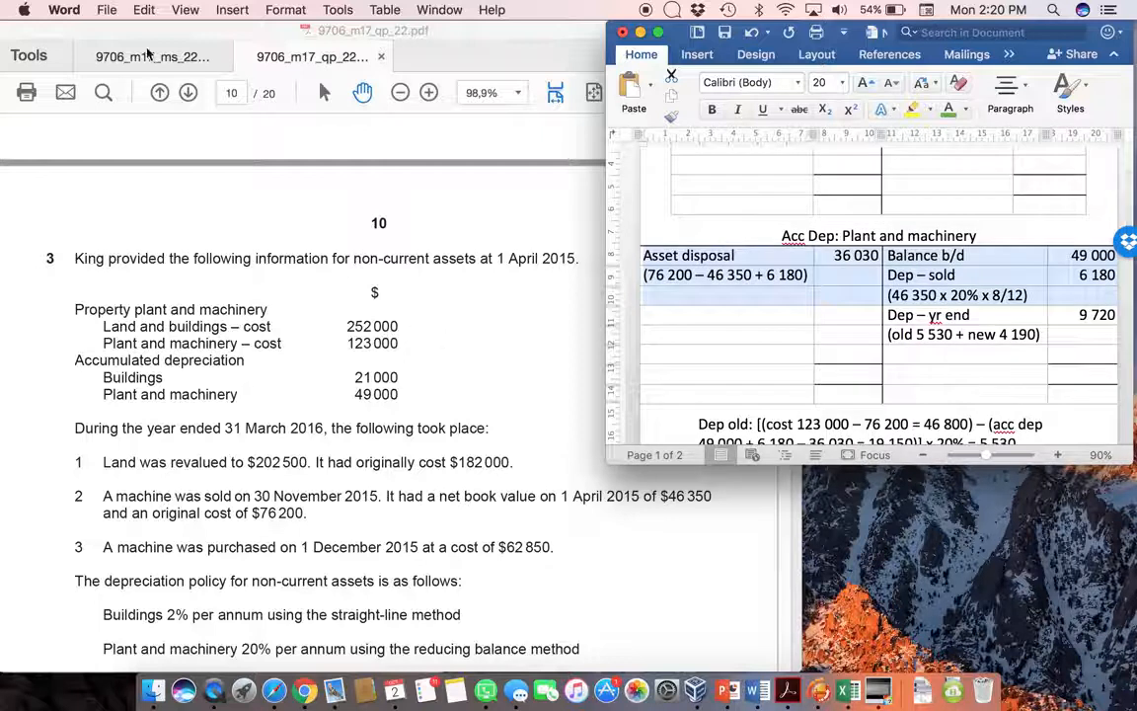
Step: Show the 9706_m17_ms_22 page listing depreciation workings of 4 190, 6 180 and 5 530
{"action": "left_click", "coordinate": [153, 56]}
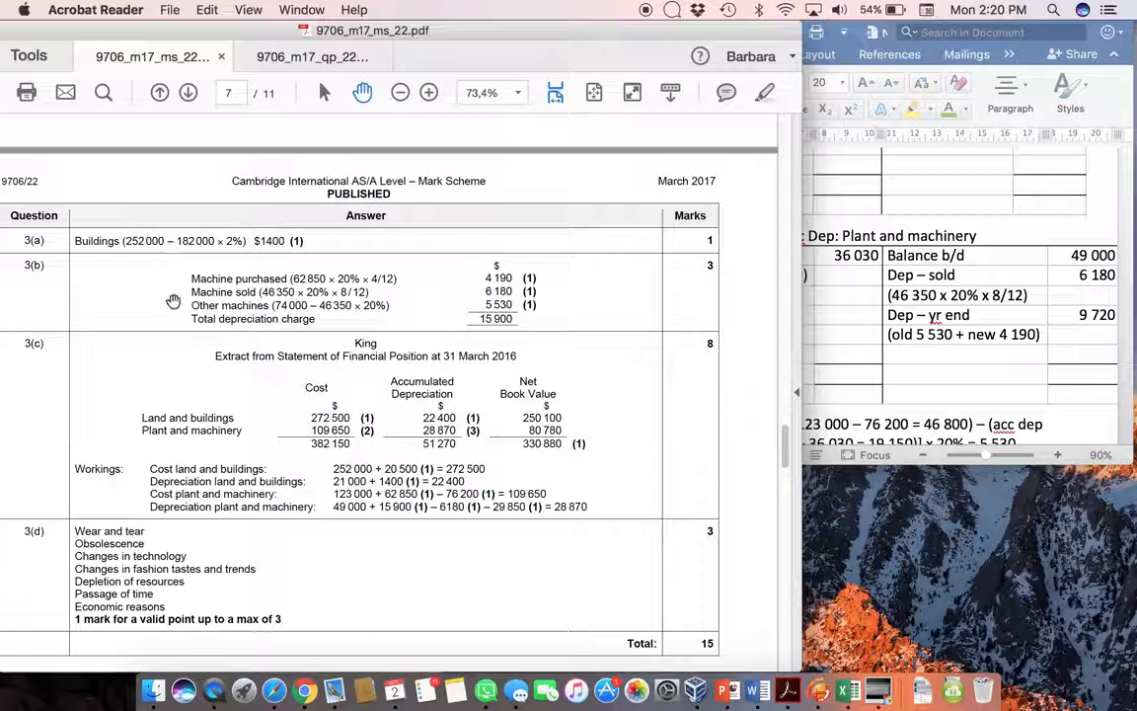
{"action": "mouse_move", "coordinate": [179, 283]}
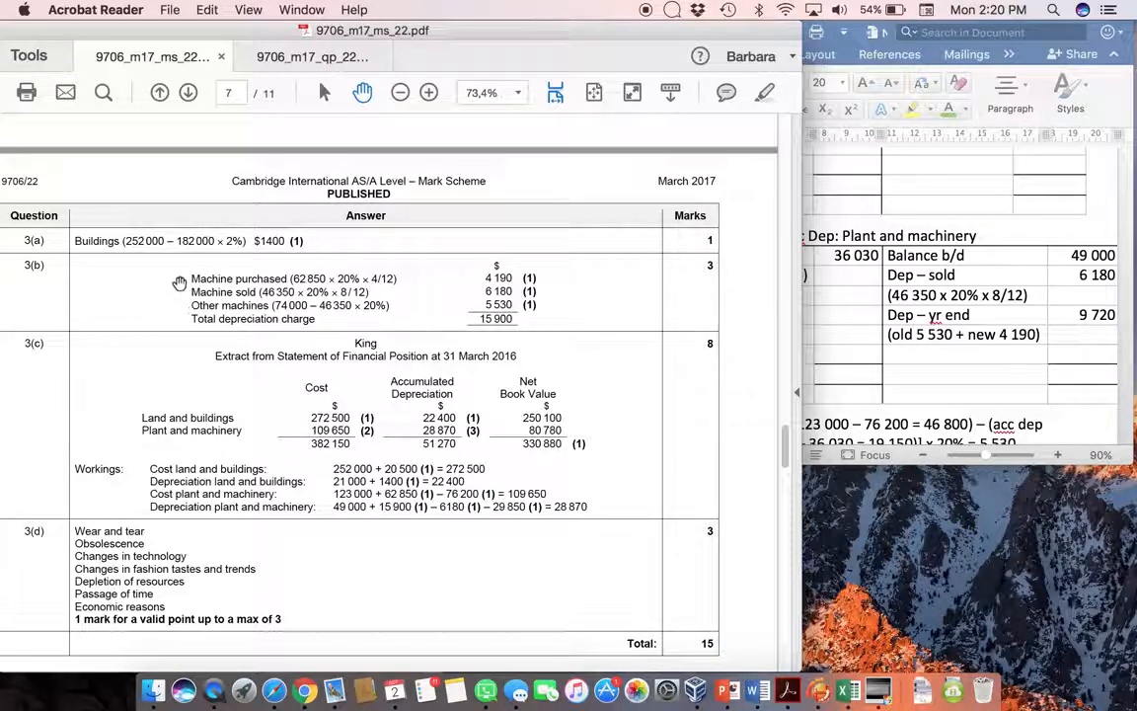
{"action": "mouse_move", "coordinate": [289, 281]}
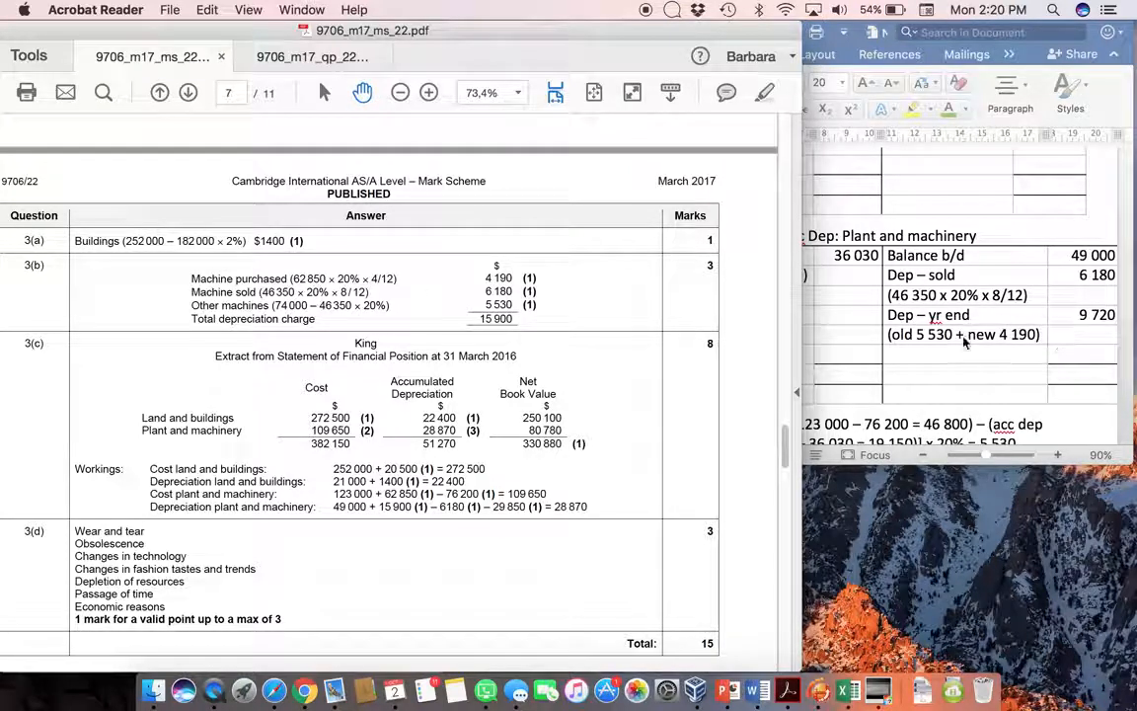
{"action": "mouse_move", "coordinate": [1018, 355]}
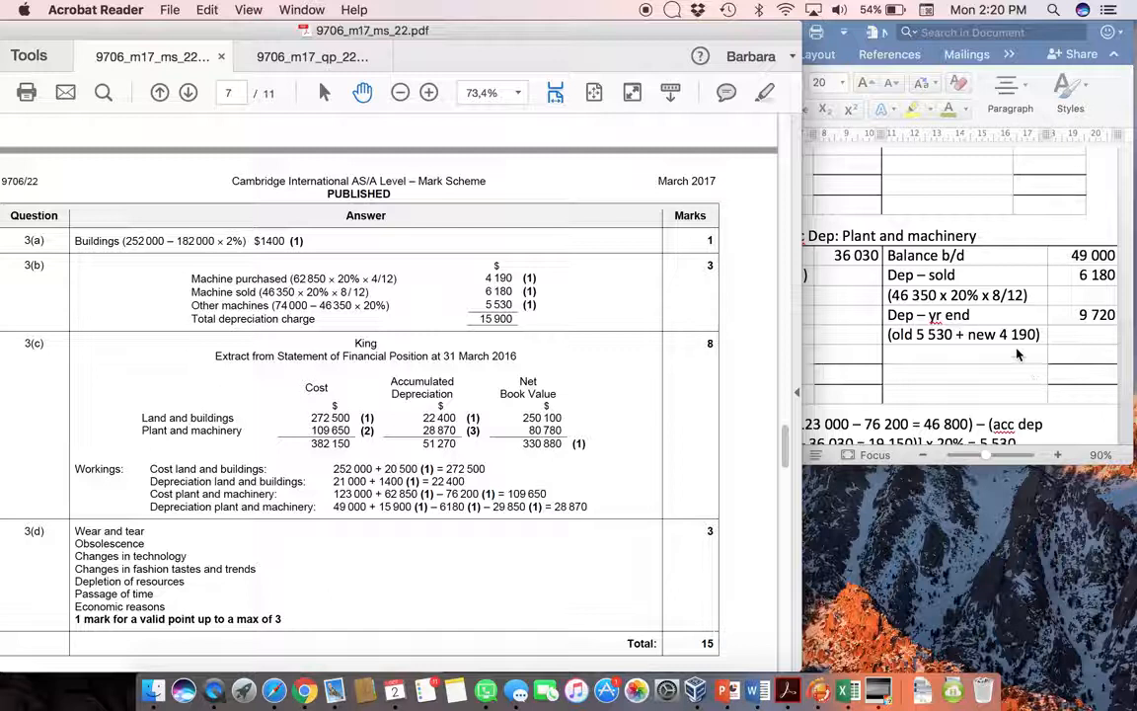
{"action": "mouse_move", "coordinate": [194, 323]}
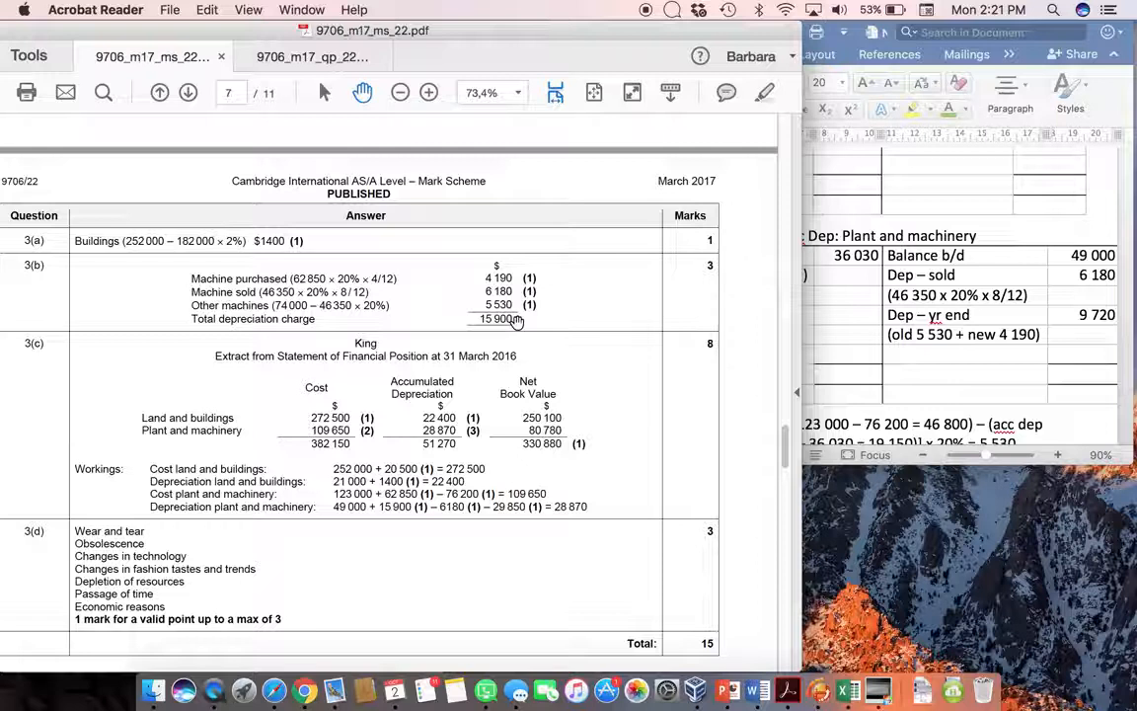
{"action": "mouse_move", "coordinate": [557, 338]}
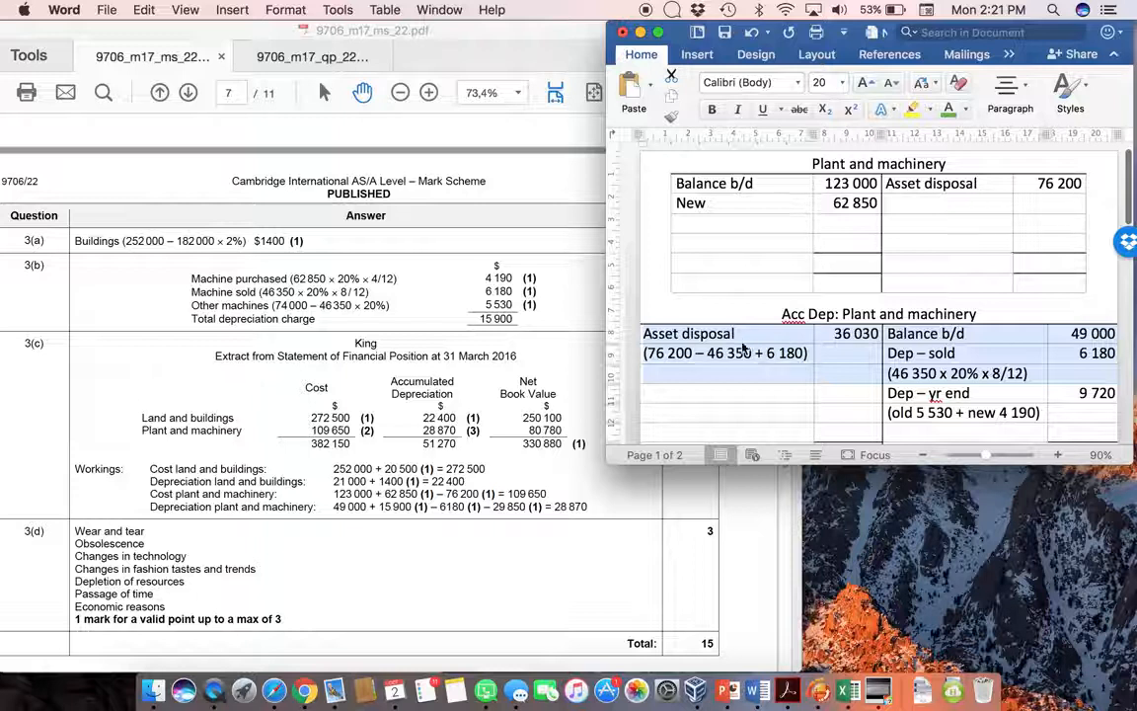
Step: Enter 'Balance b/d' 109 650 in Plant and machinery and 28 870 in Acc Dep
{"action": "type", "text": "Balance b/d"}
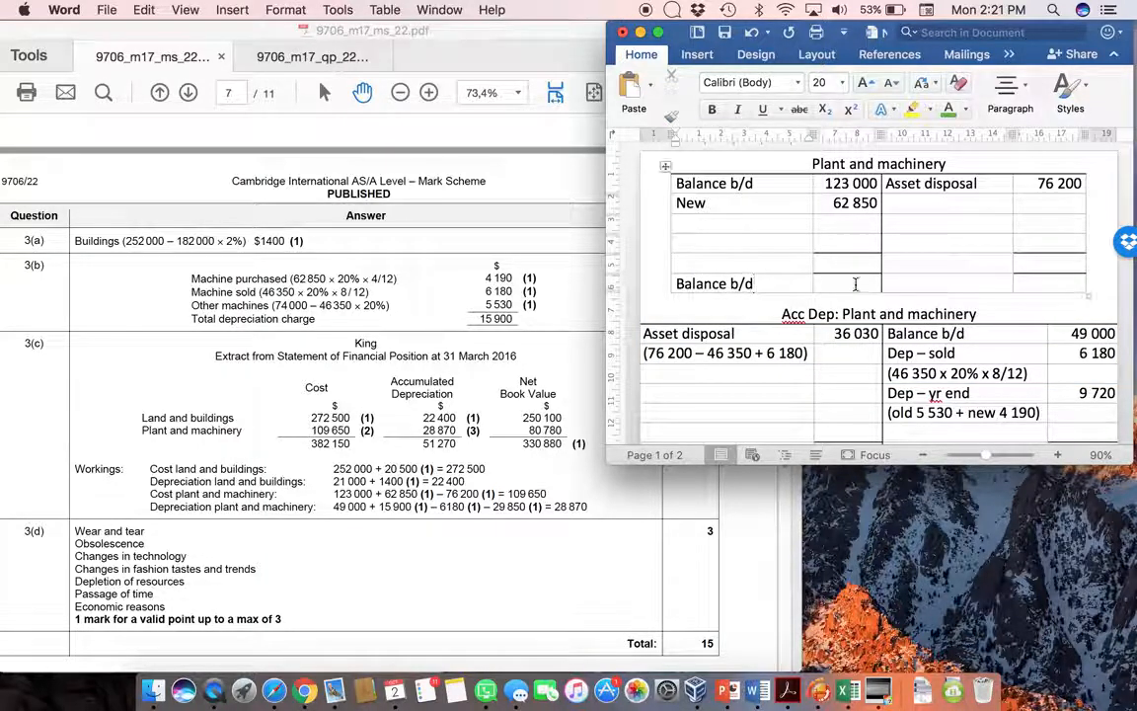
{"action": "type", "text": "109 650"}
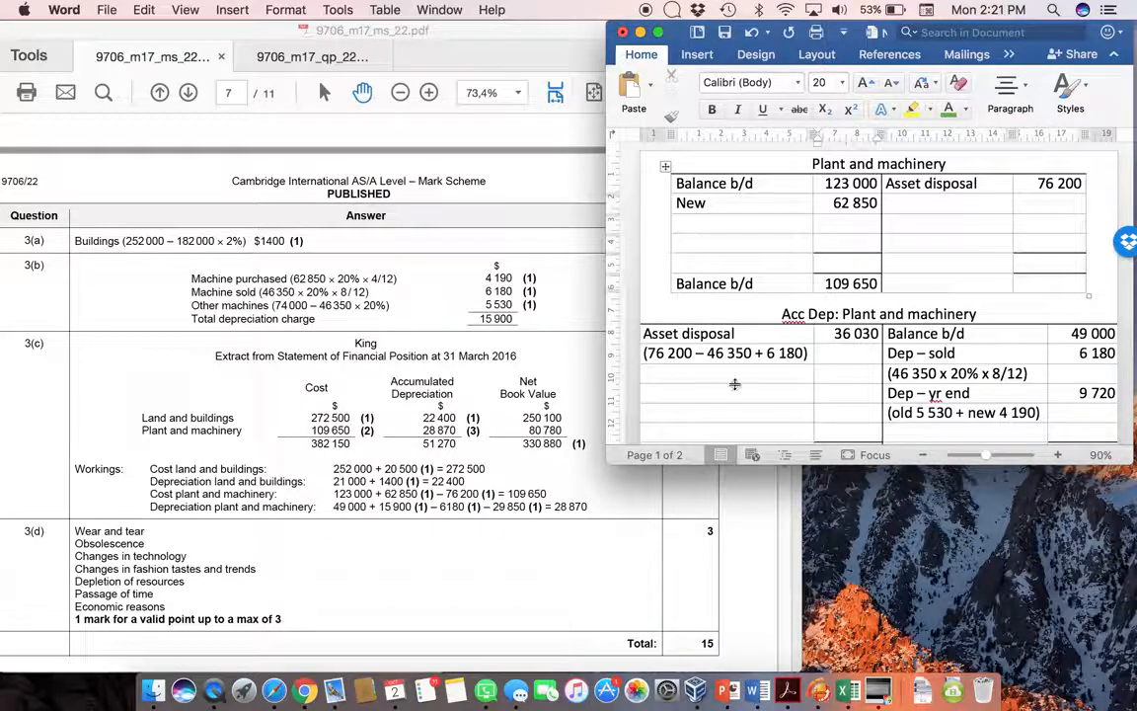
{"action": "scroll", "scroll_direction": "down", "scroll_amount": 3}
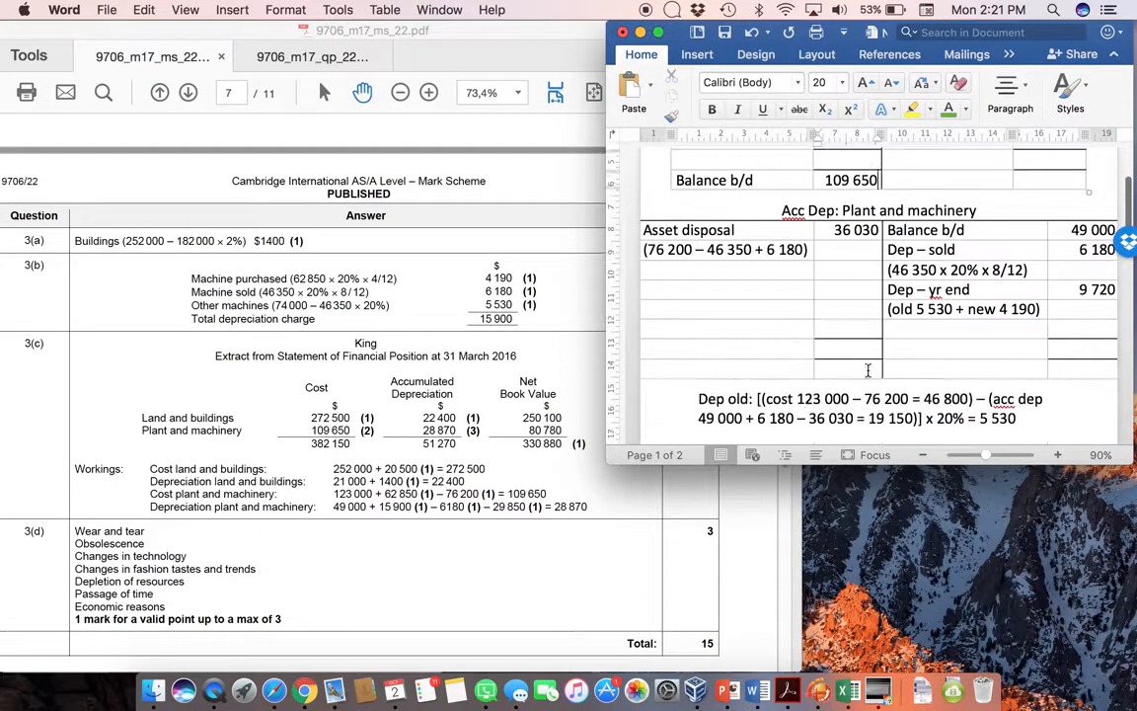
{"action": "type", "text": "Balance b/d"}
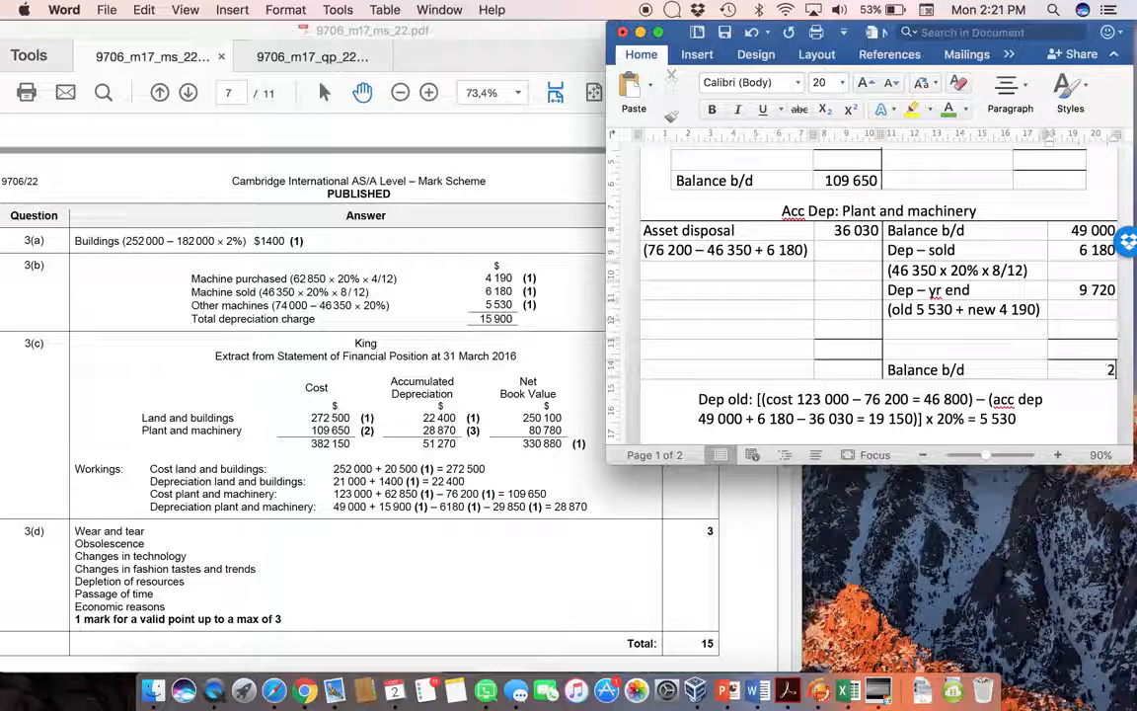
{"action": "type", "text": "28 870"}
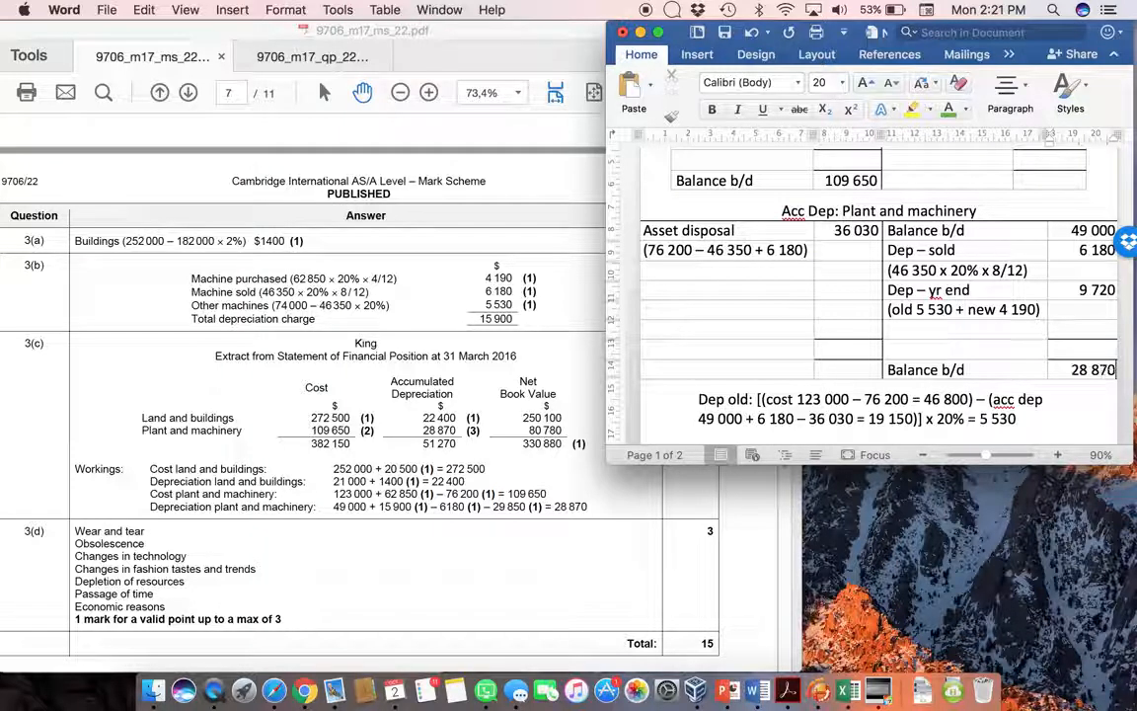
{"action": "mouse_move", "coordinate": [370, 510]}
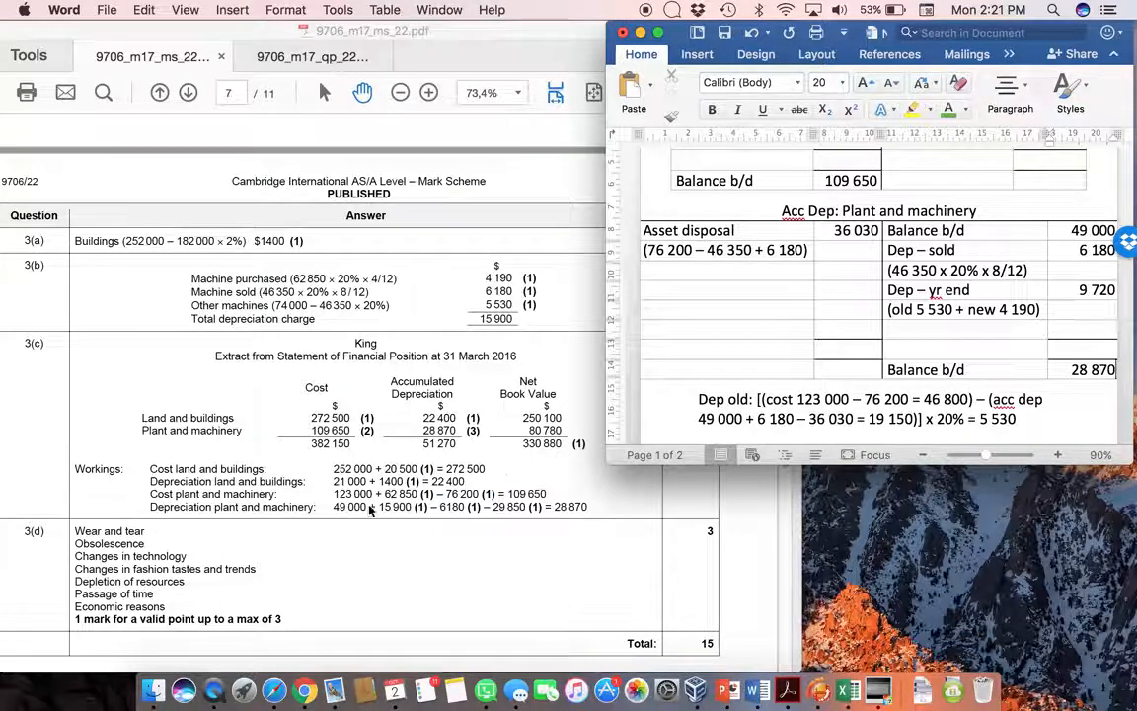
{"action": "scroll", "scroll_direction": "up", "scroll_amount": 3}
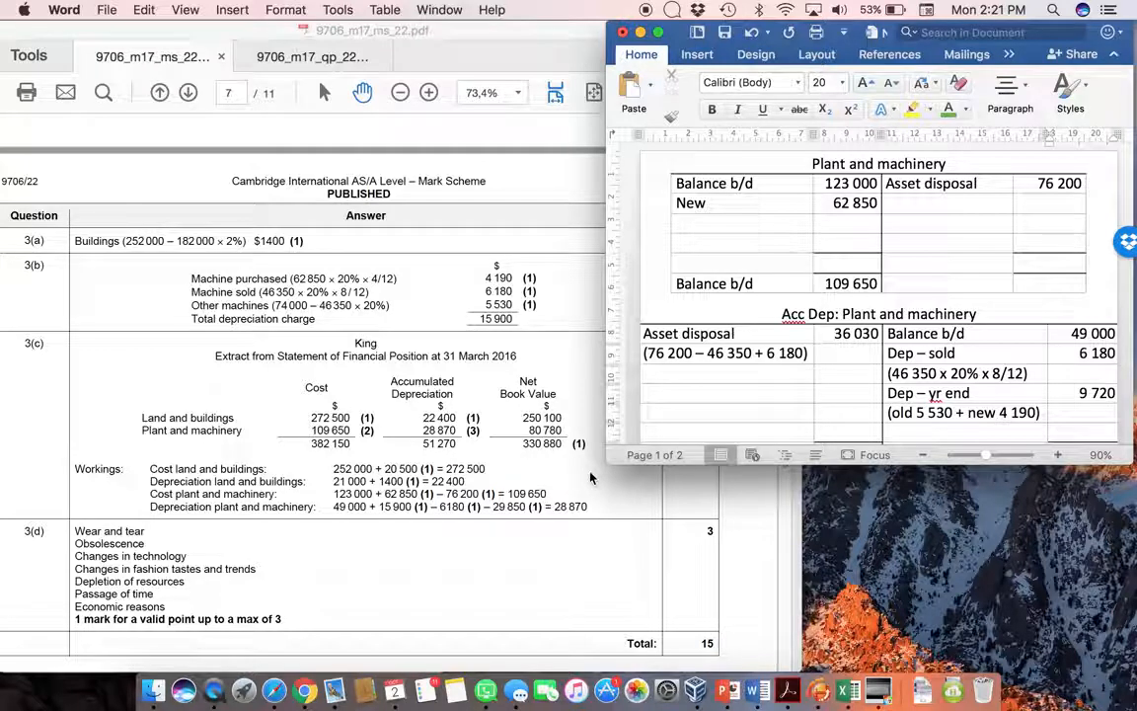
{"action": "mouse_move", "coordinate": [311, 540]}
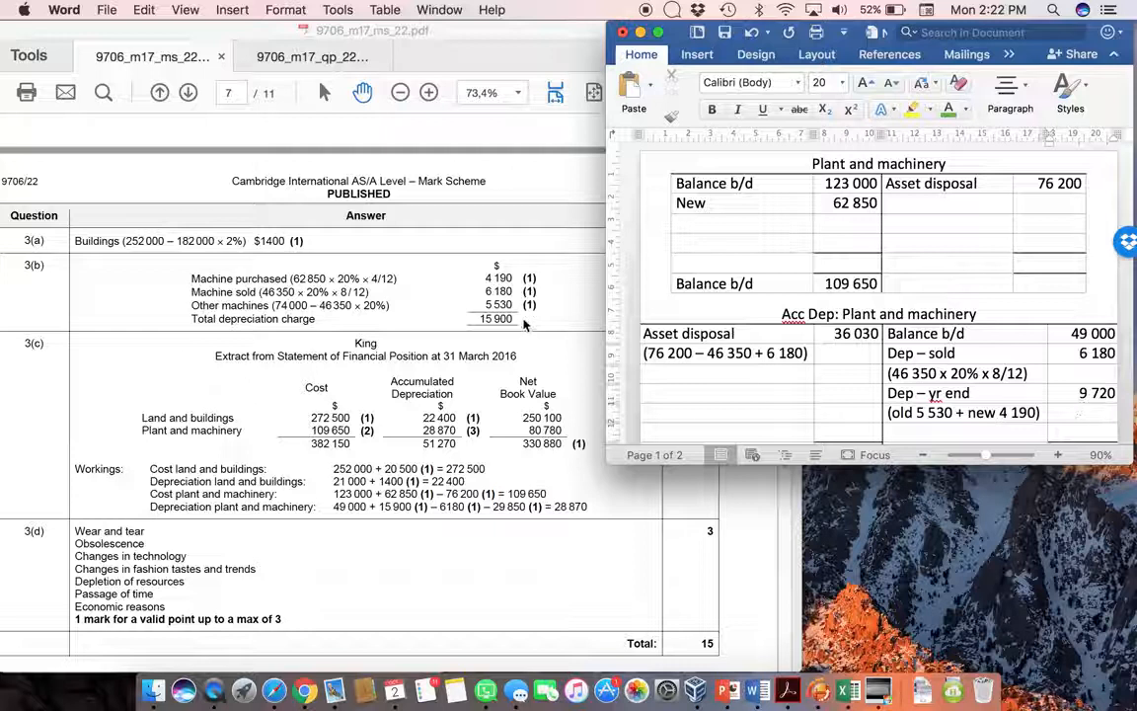
{"action": "mouse_move", "coordinate": [425, 368]}
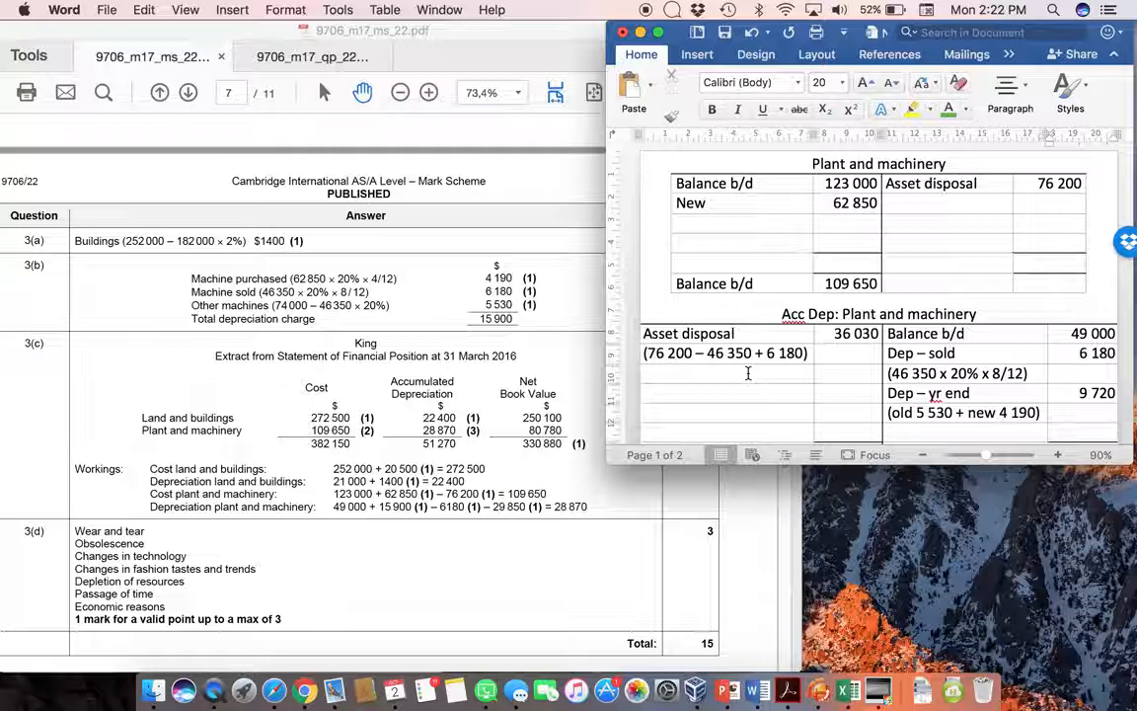
{"action": "mouse_move", "coordinate": [642, 513]}
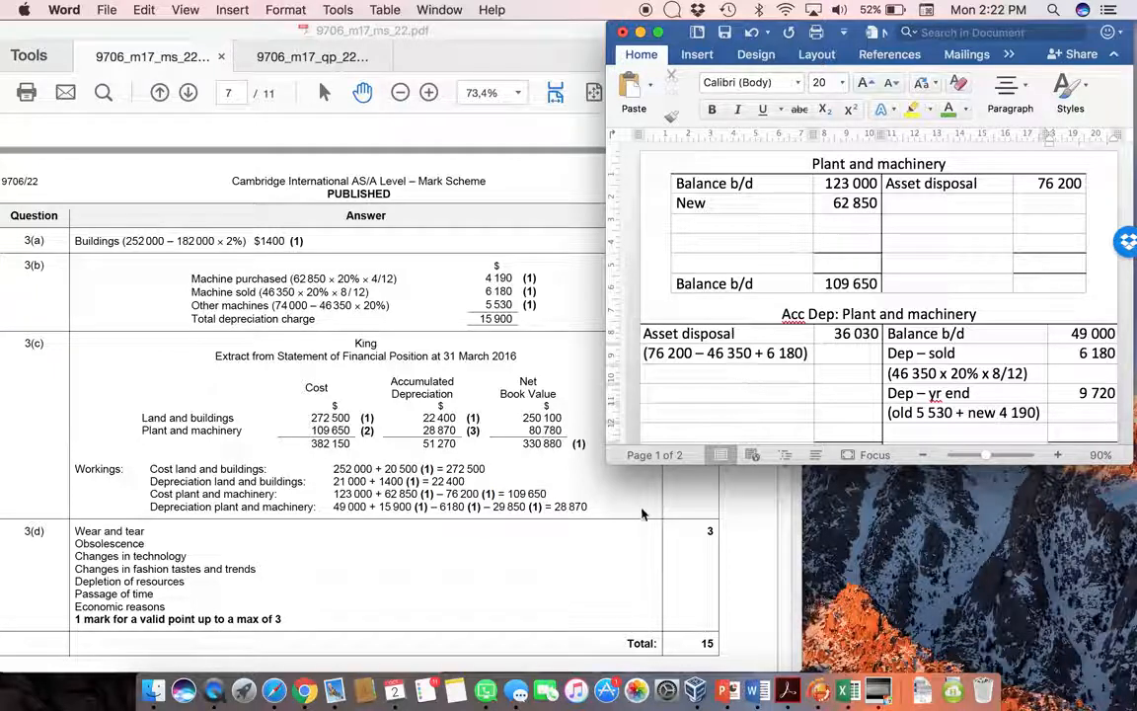
{"action": "mouse_move", "coordinate": [606, 532]}
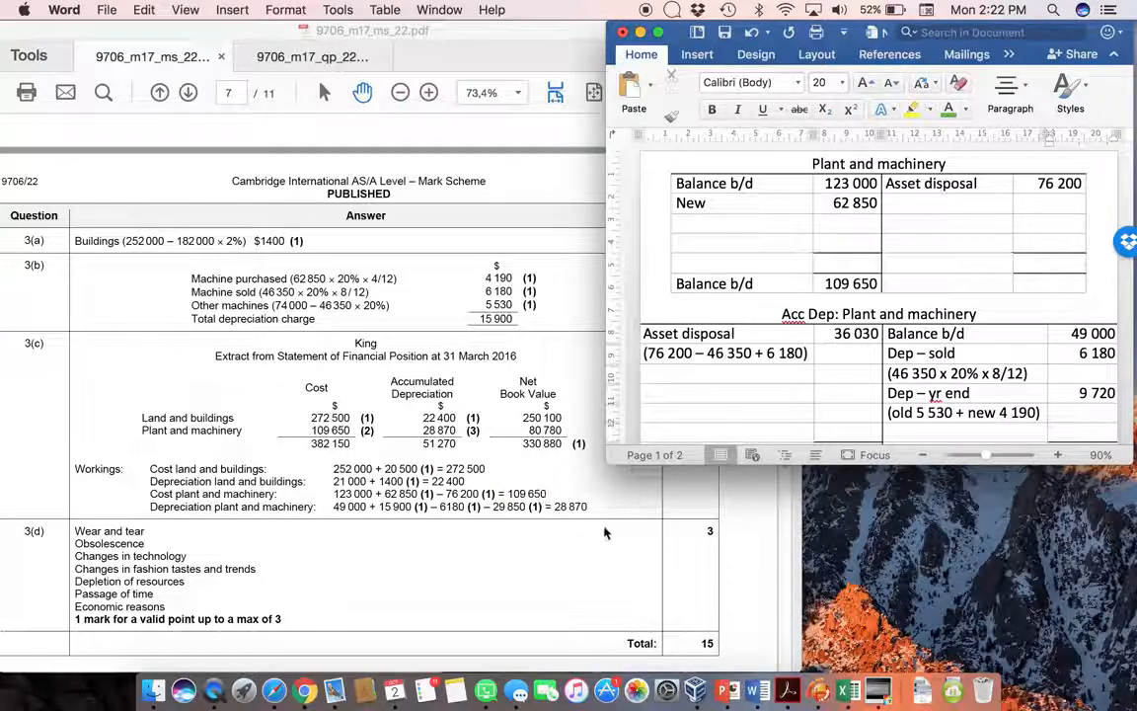
{"action": "mouse_move", "coordinate": [340, 454]}
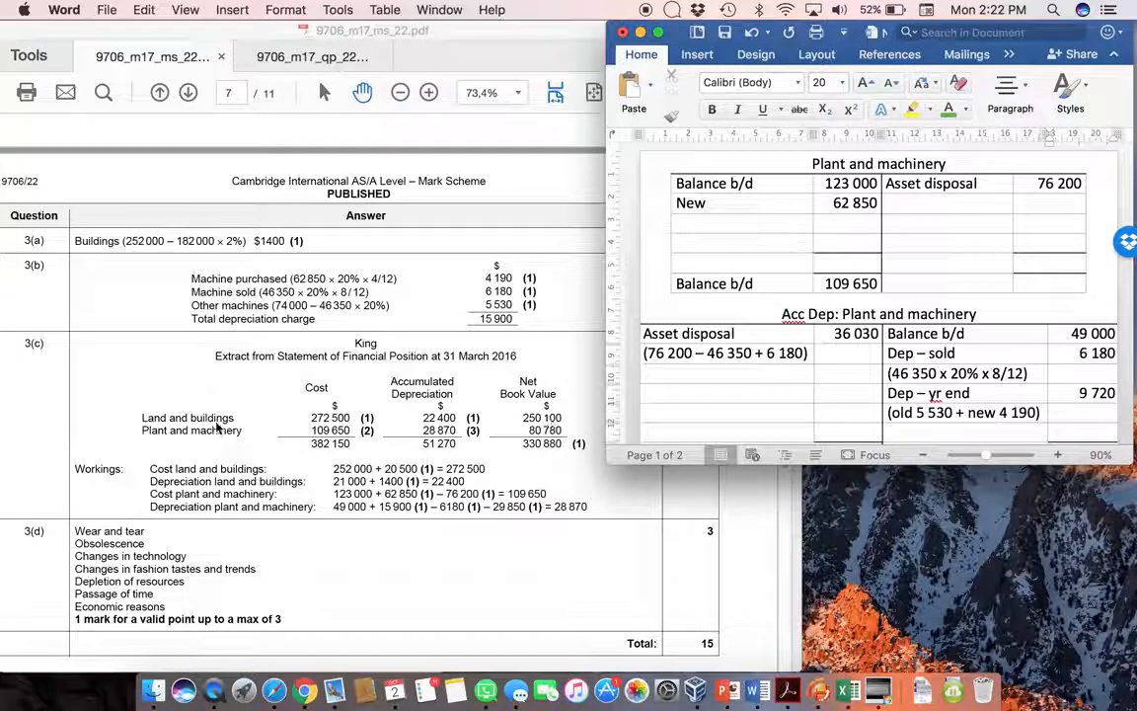
{"action": "mouse_move", "coordinate": [514, 456]}
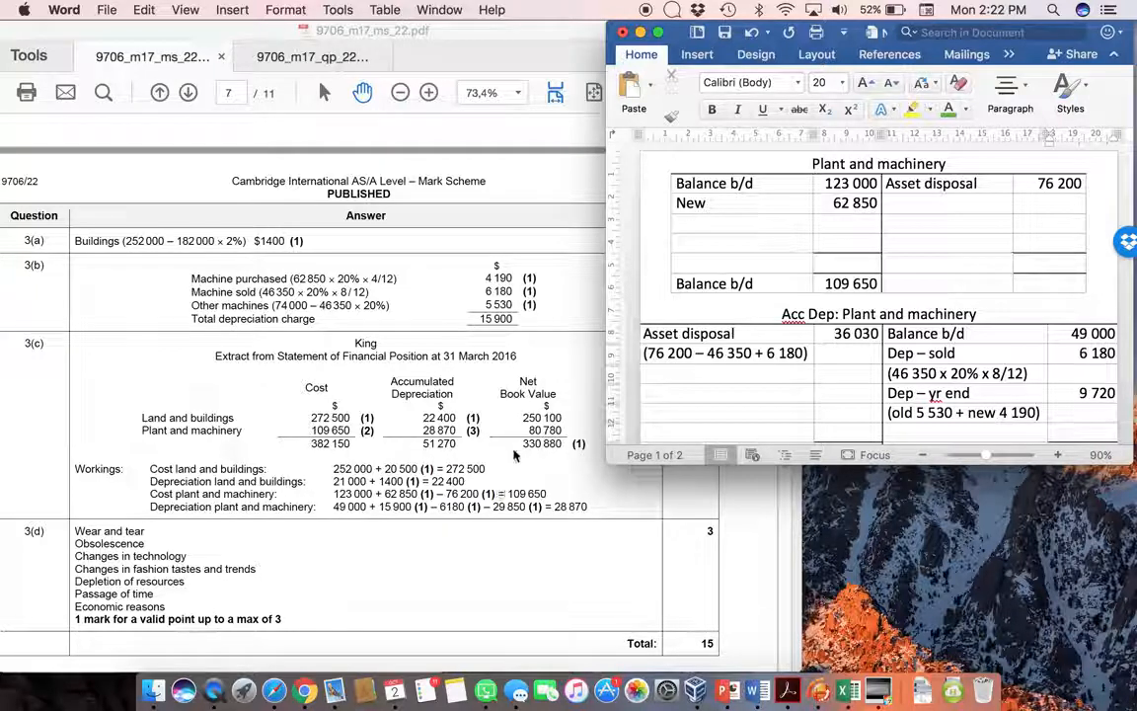